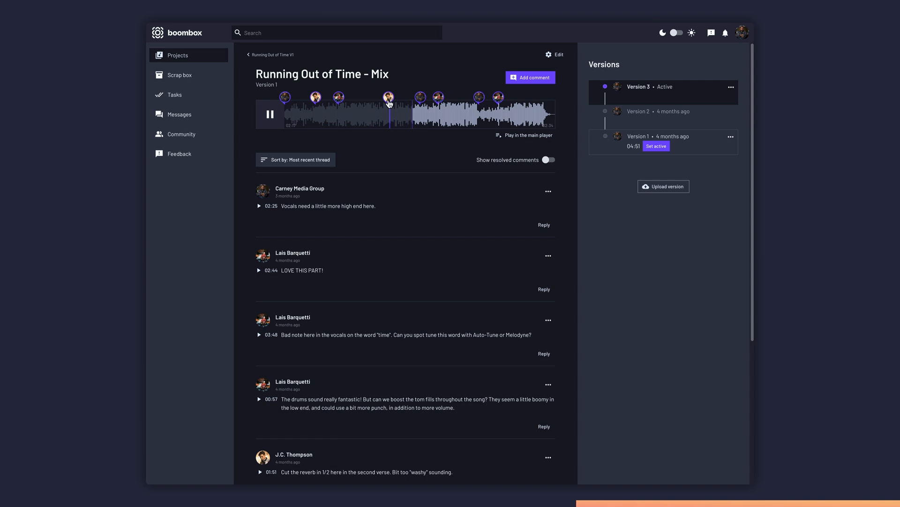
- Scroll the tracks area to reach the Mixed Boom Bap region
scroll("down", 3)
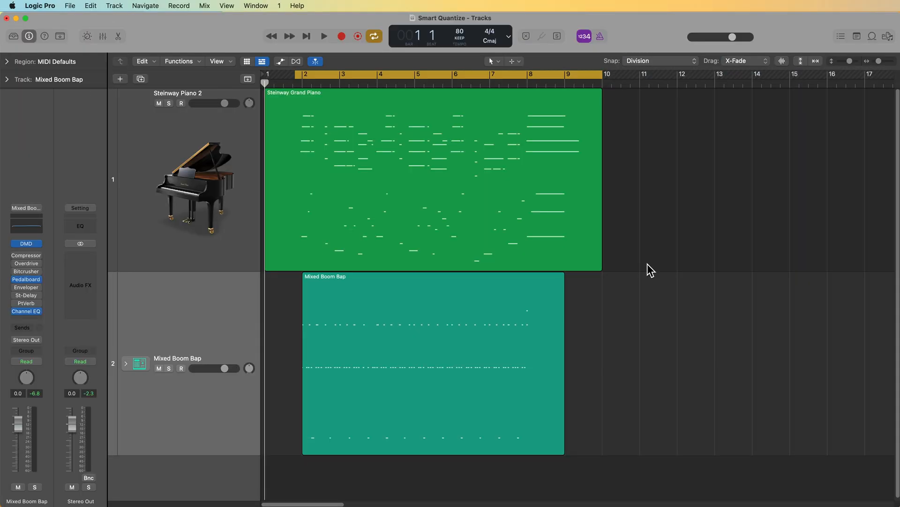
mouse_move(177, 192)
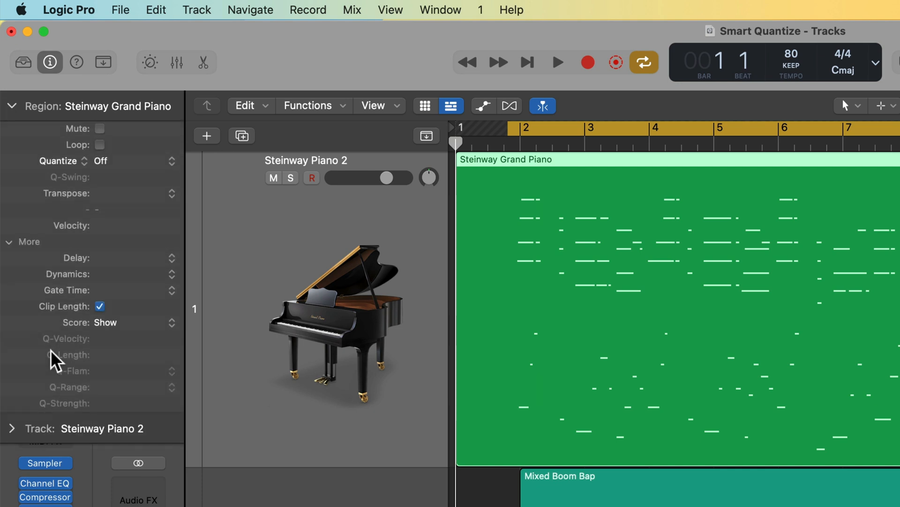
mouse_move(128, 360)
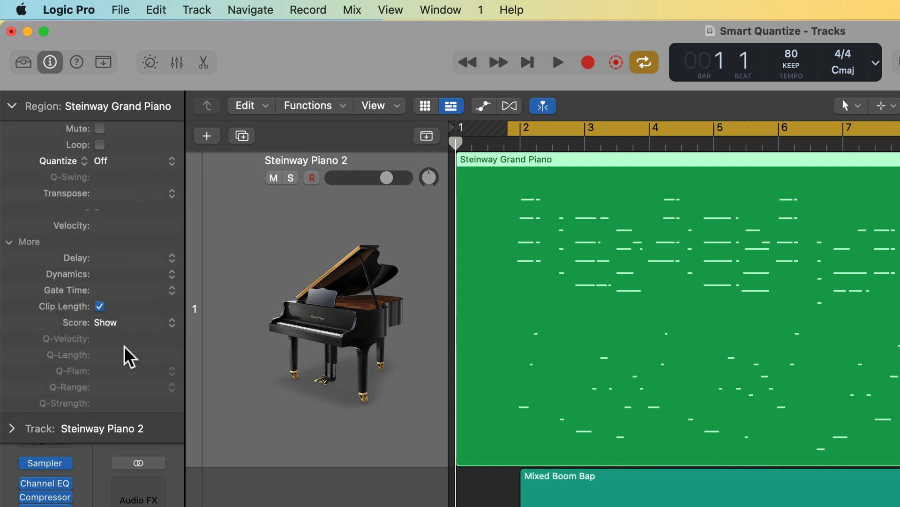
mouse_move(123, 147)
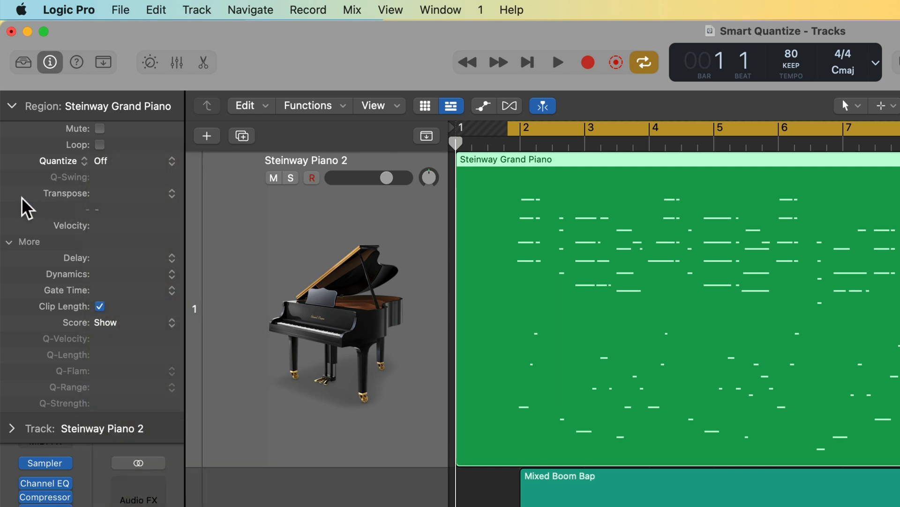
mouse_move(75, 170)
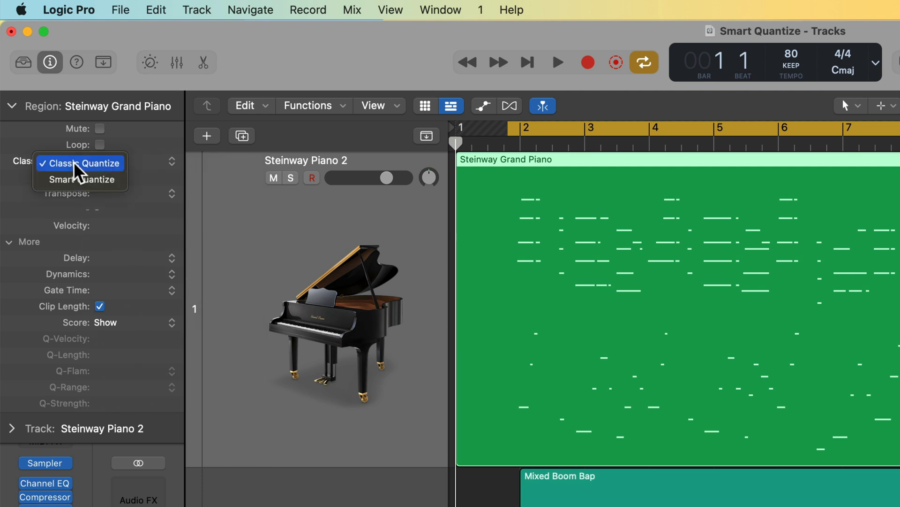
mouse_move(116, 170)
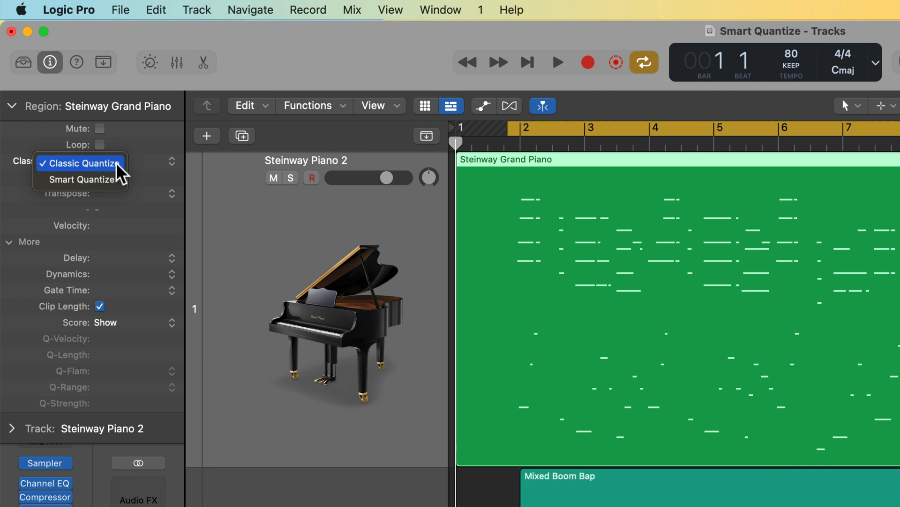
mouse_move(81, 179)
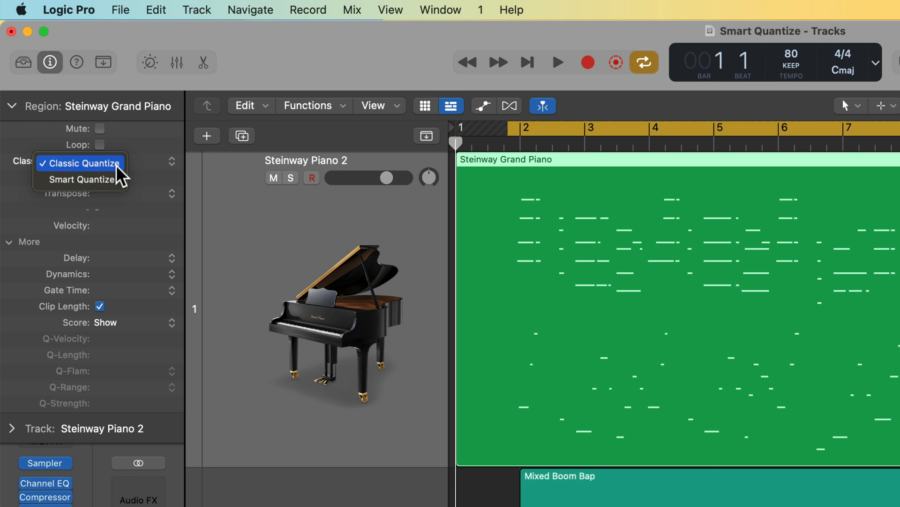
mouse_move(124, 180)
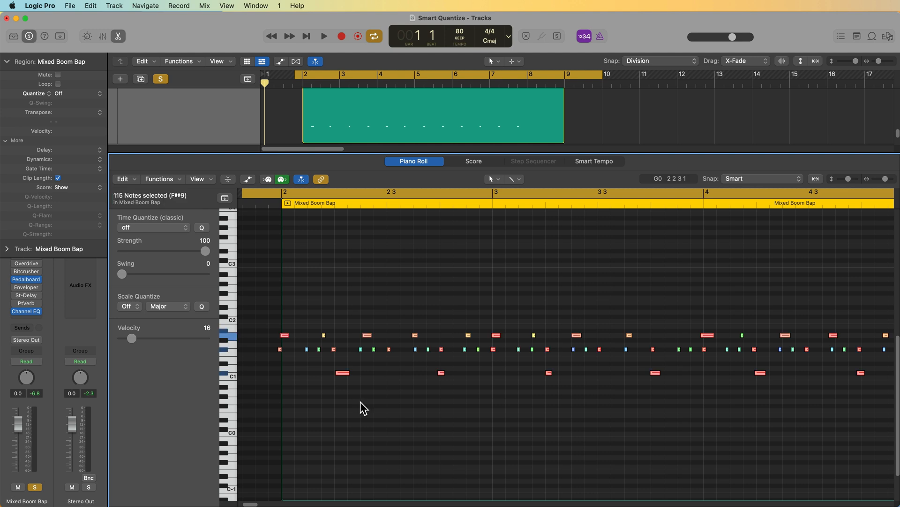
left_click(154, 227)
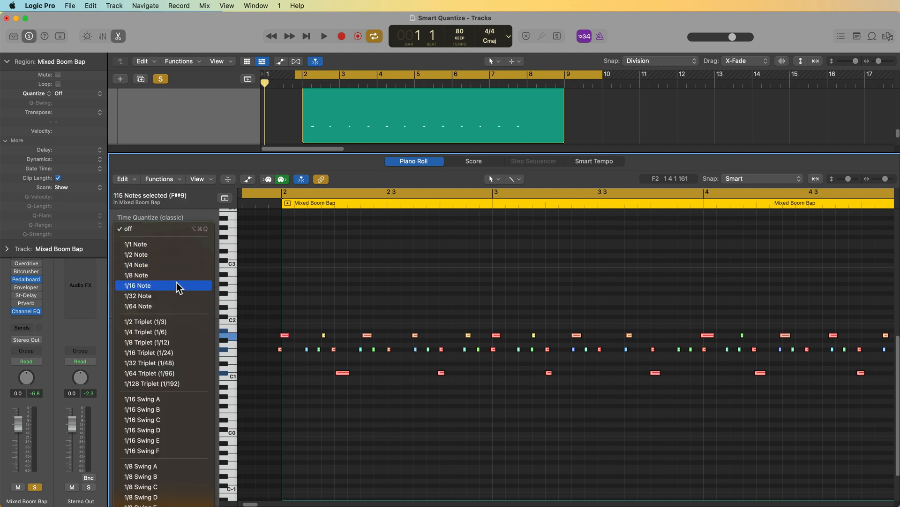
left_click(139, 285)
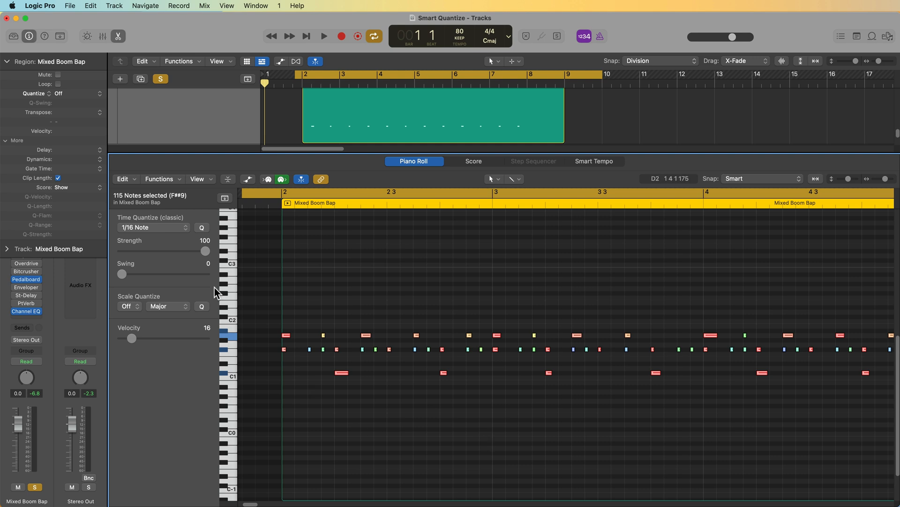
left_click_drag(204, 251, 123, 251)
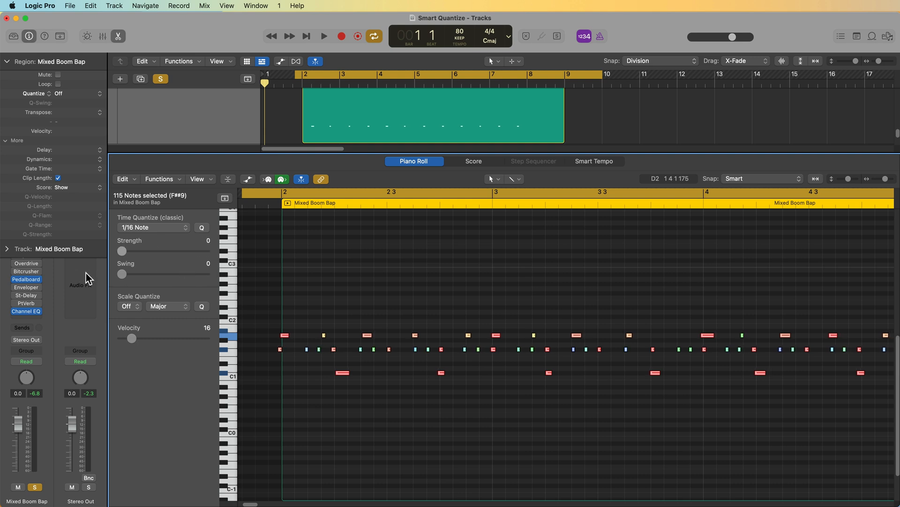
left_click_drag(122, 251, 129, 250)
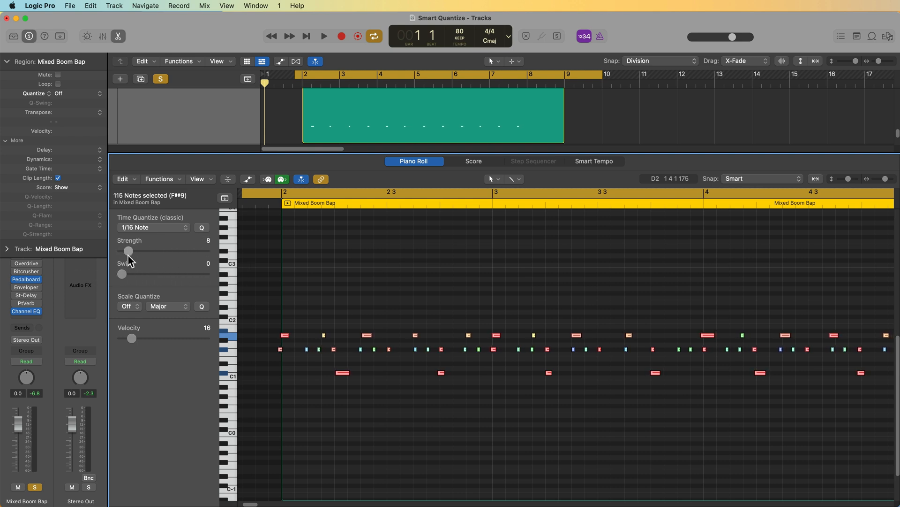
left_click_drag(129, 251, 206, 251)
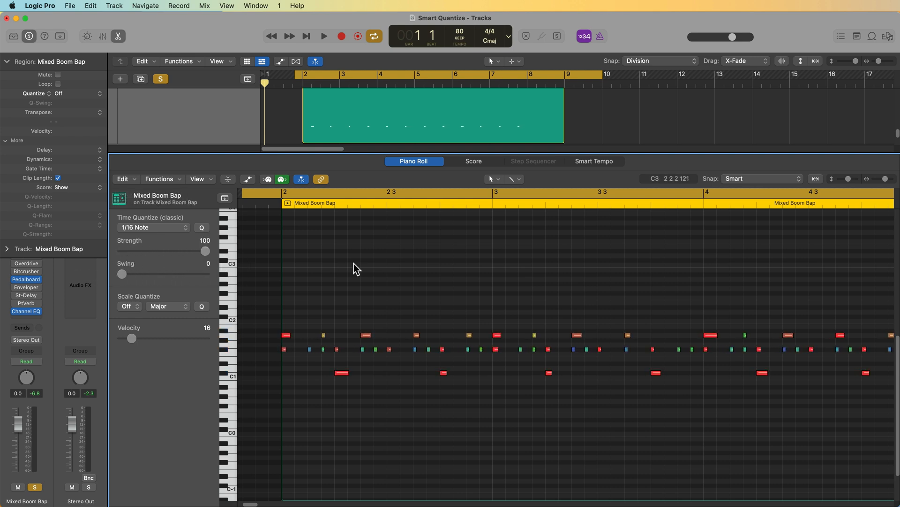
left_click(153, 227)
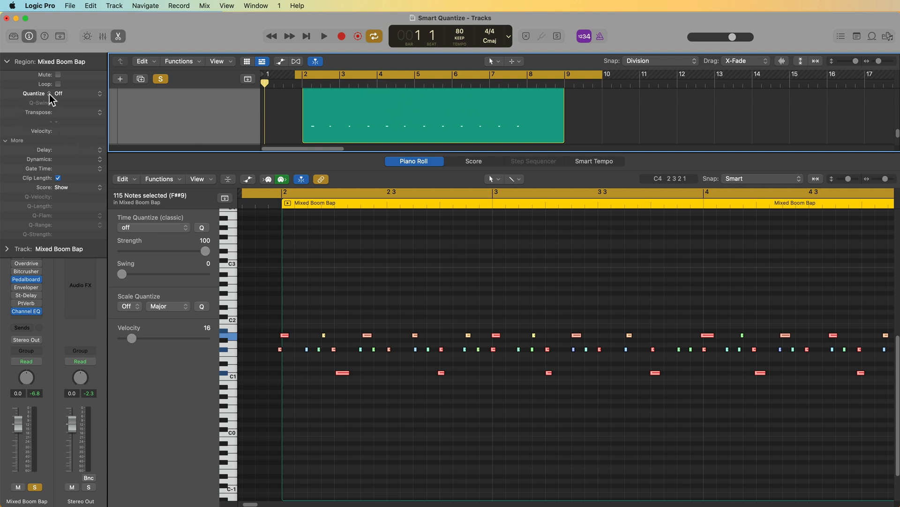
- Leave the quantize value unchanged and switch the region's mode from Classic to Smart Quantize
left_click(66, 93)
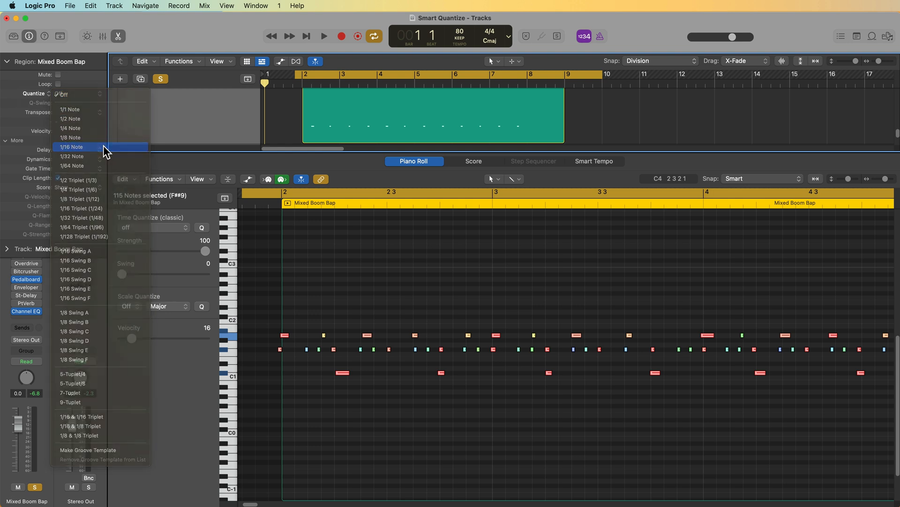
left_click(70, 146)
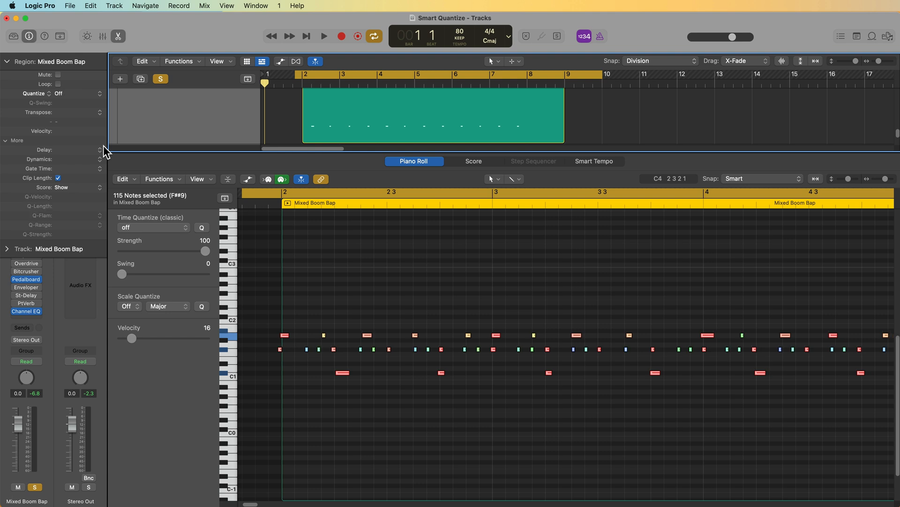
left_click(59, 94)
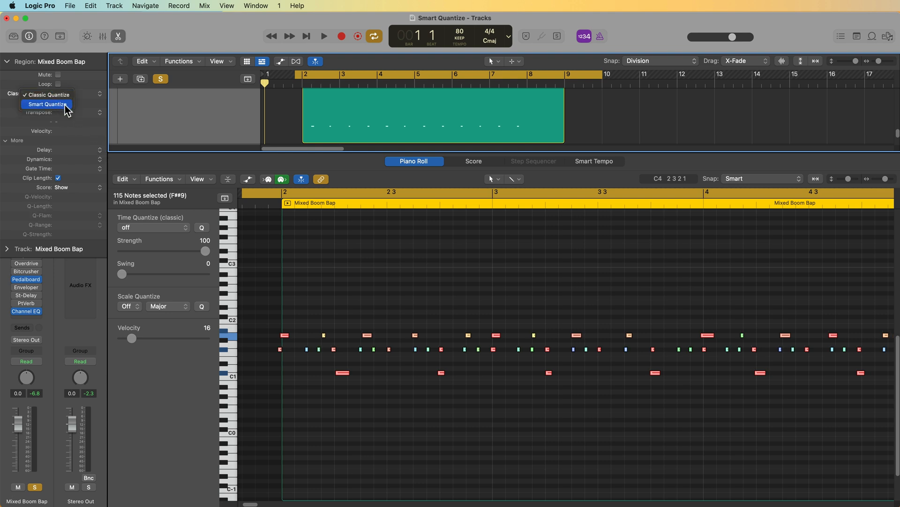
mouse_move(71, 119)
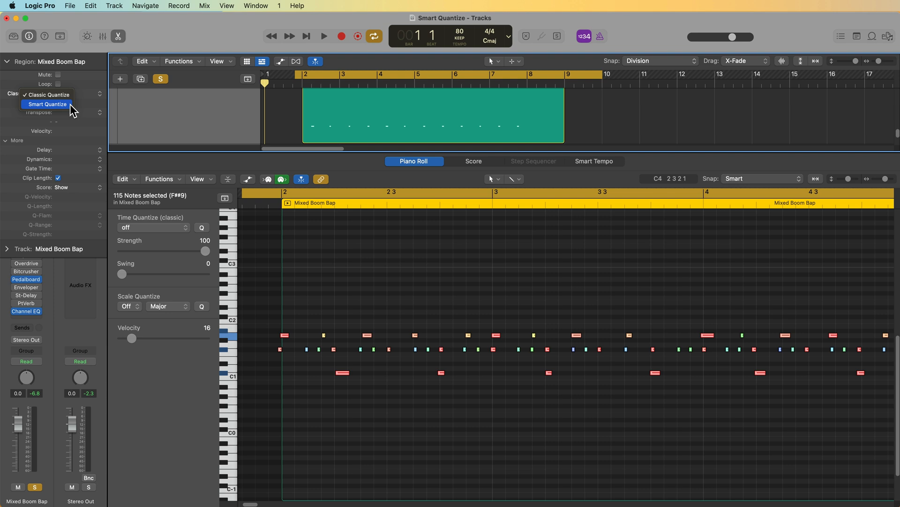
left_click(46, 104)
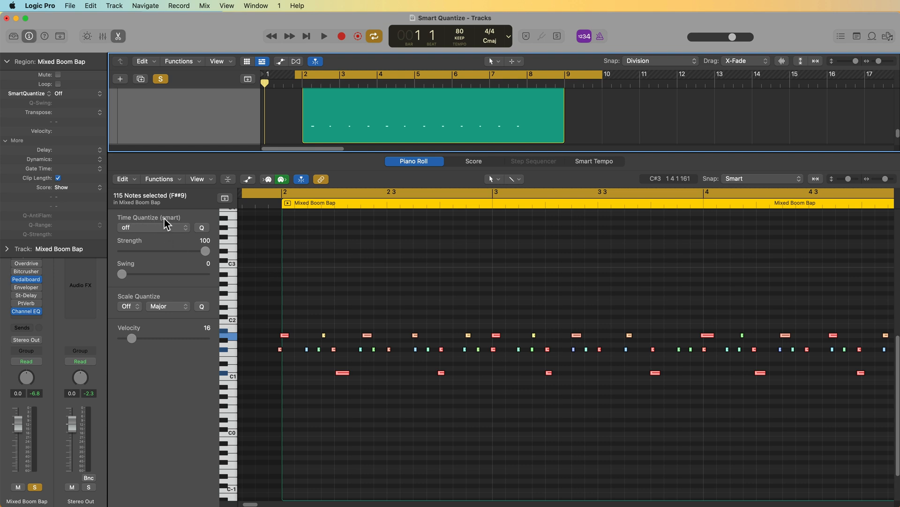
mouse_move(173, 228)
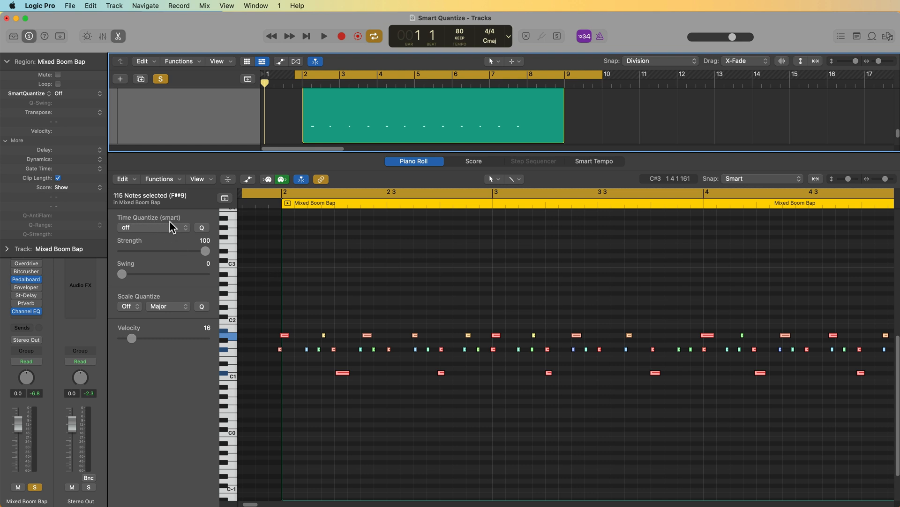
mouse_move(169, 231)
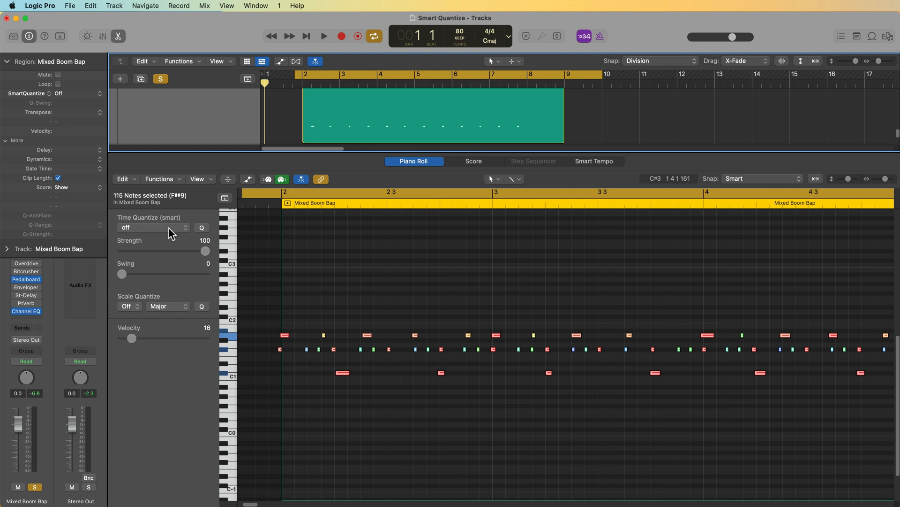
- Smart quantize the drum notes to 1/16 and compare strength 0 against 100, leaving full strength
left_click(152, 227)
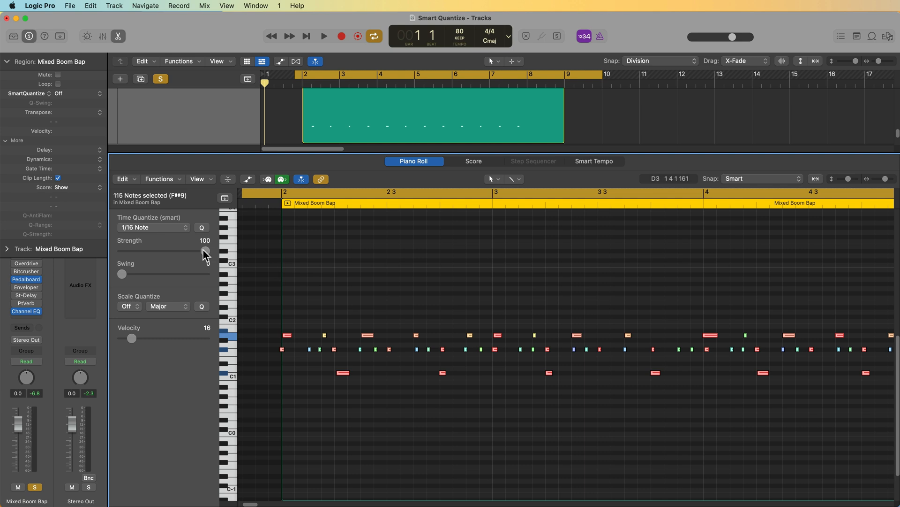
left_click_drag(205, 250, 121, 250)
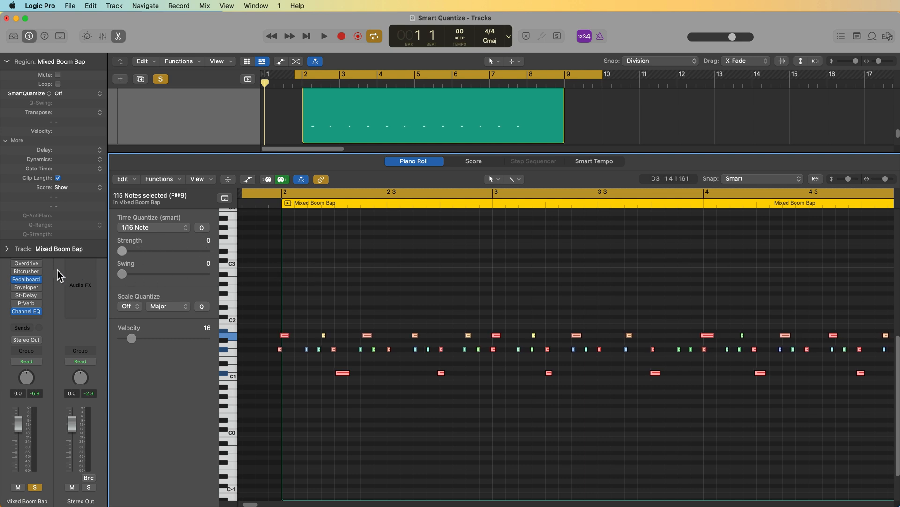
left_click_drag(123, 251, 205, 251)
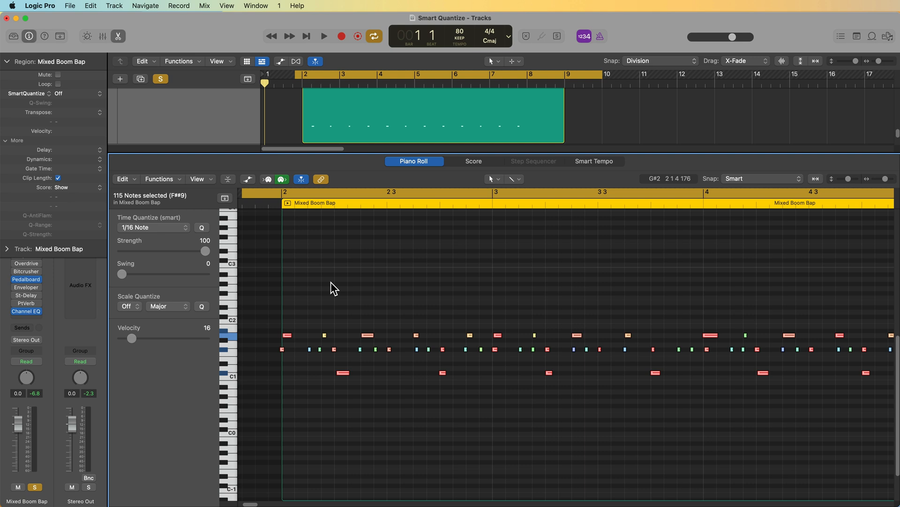
mouse_move(322, 268)
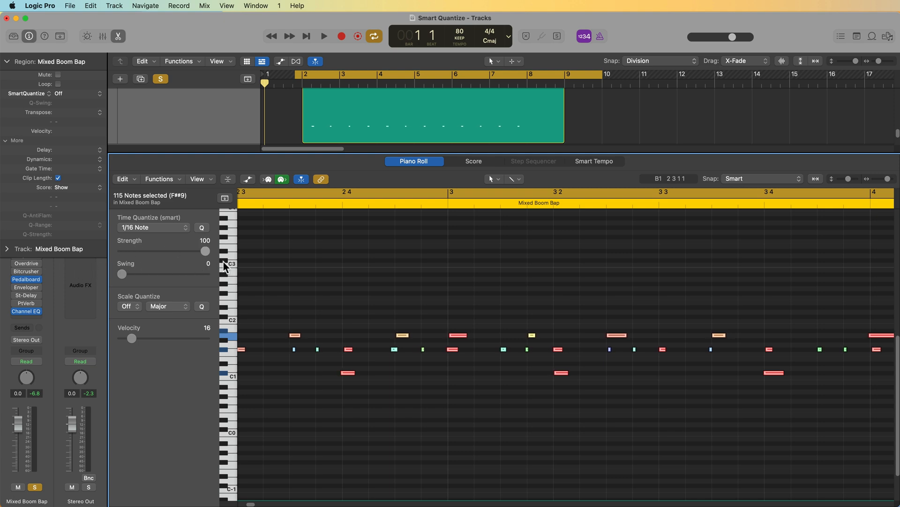
left_click_drag(205, 251, 197, 251)
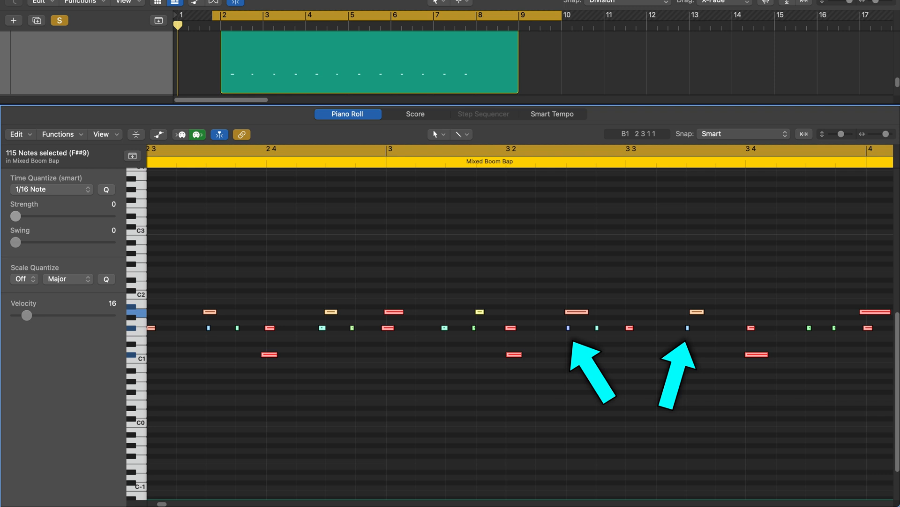
left_click_drag(16, 217, 111, 217)
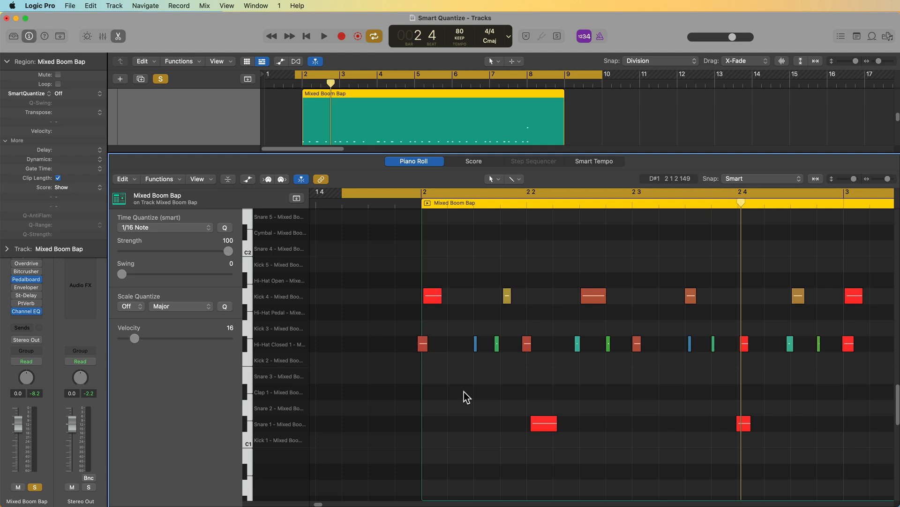
mouse_move(446, 346)
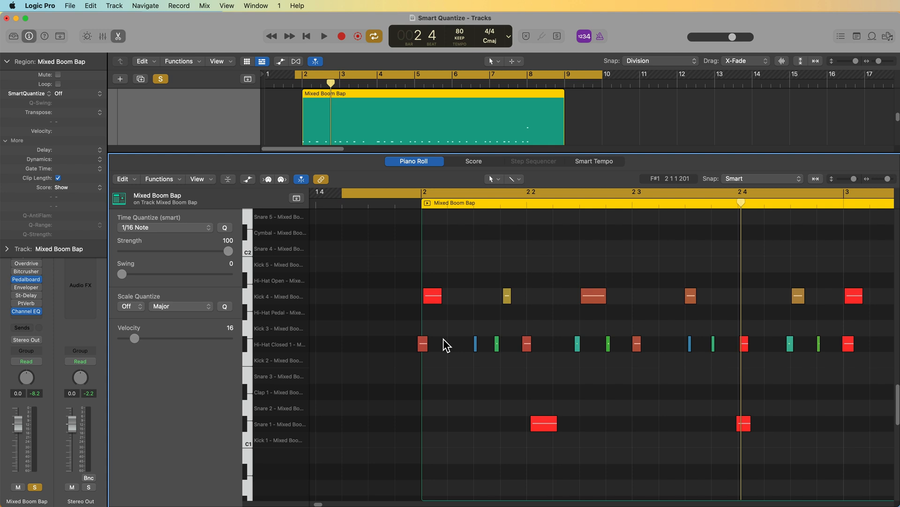
mouse_move(408, 371)
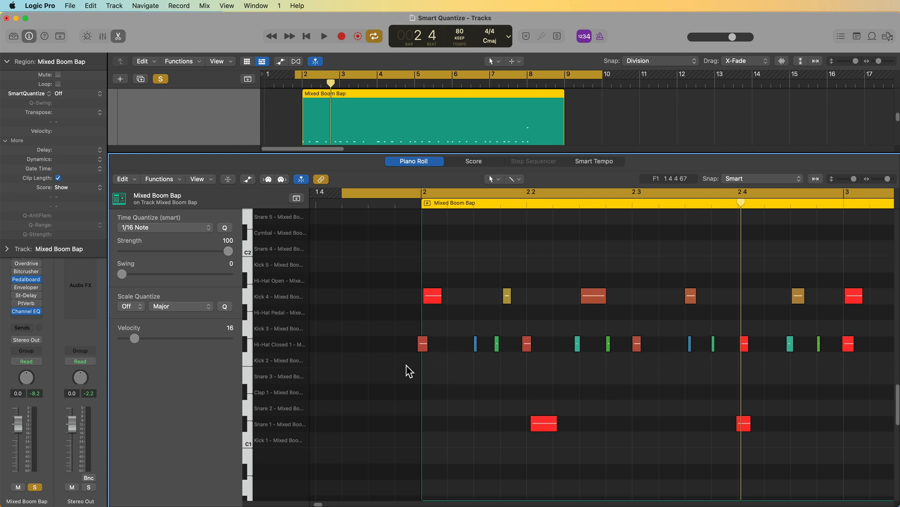
- Play back the smart-quantized drum pattern, then stop
left_click(325, 36)
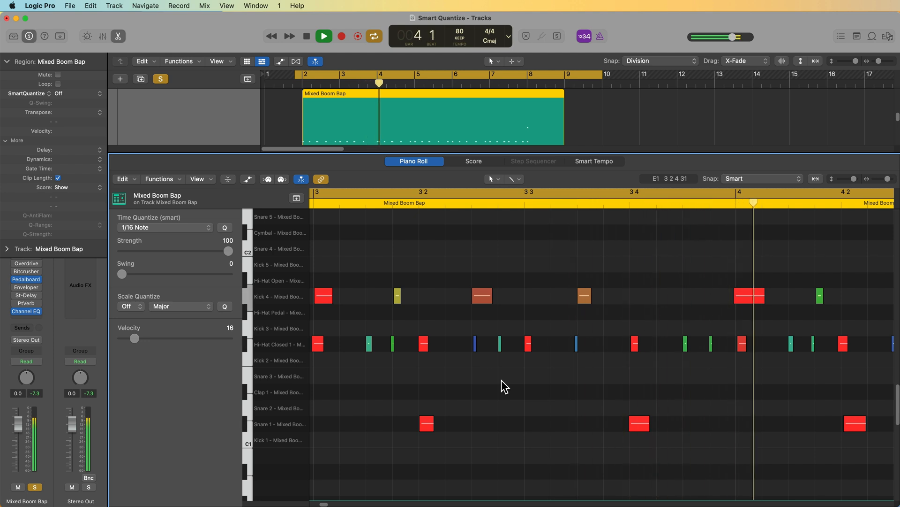
left_click(325, 35)
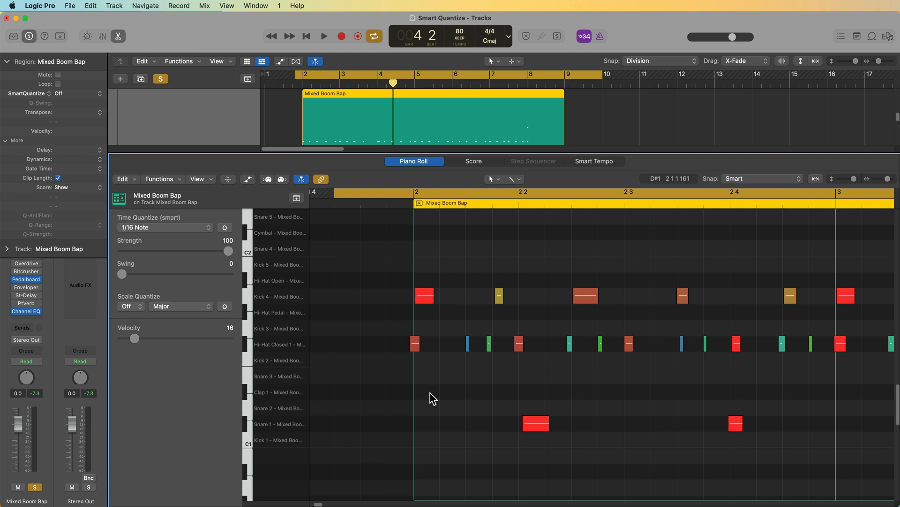
mouse_move(443, 372)
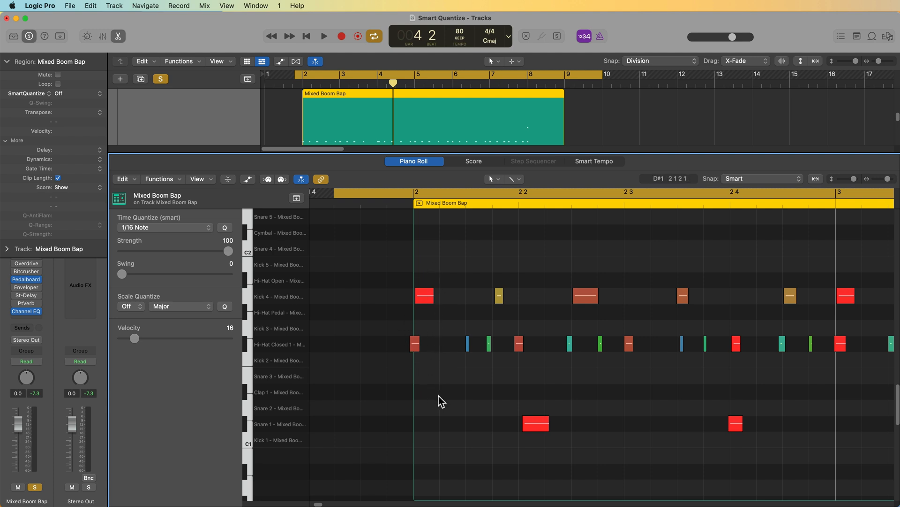
mouse_move(621, 417)
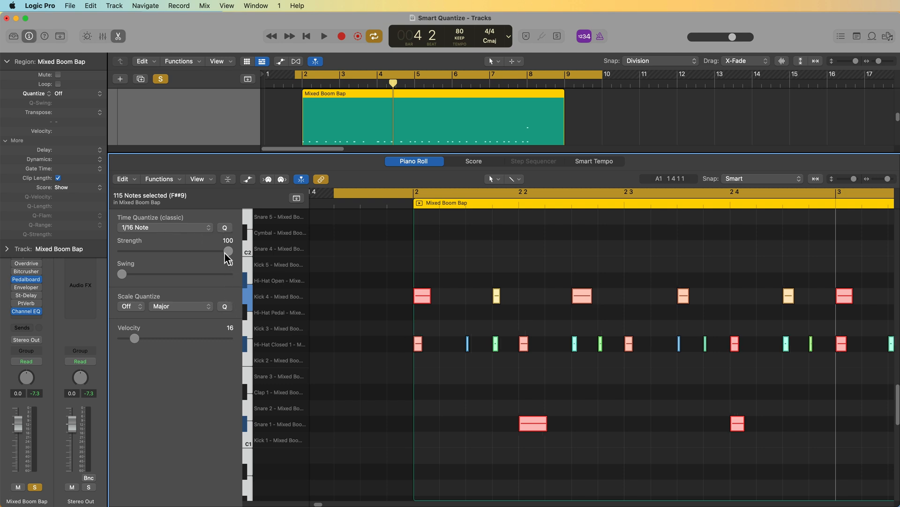
- Lower classic quantize strength to 82 and close the note editor to show both tracks
left_click_drag(228, 250, 224, 250)
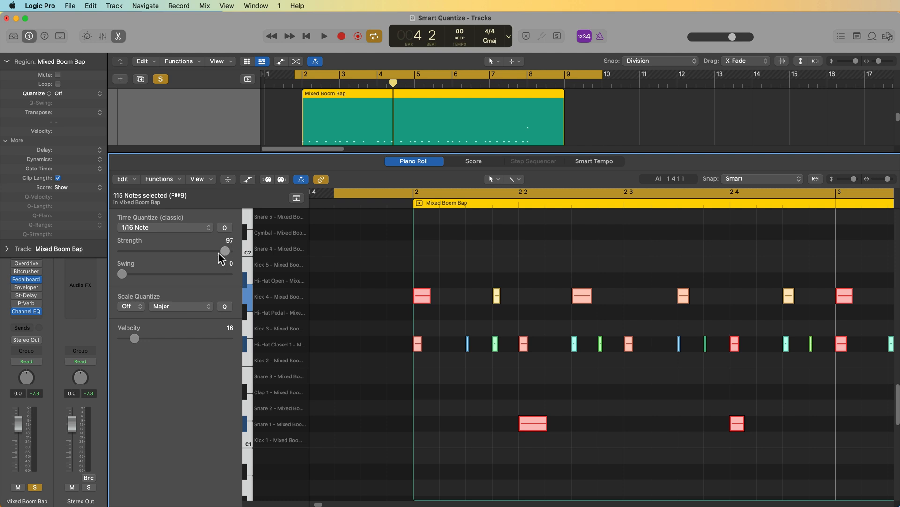
left_click_drag(224, 251, 208, 250)
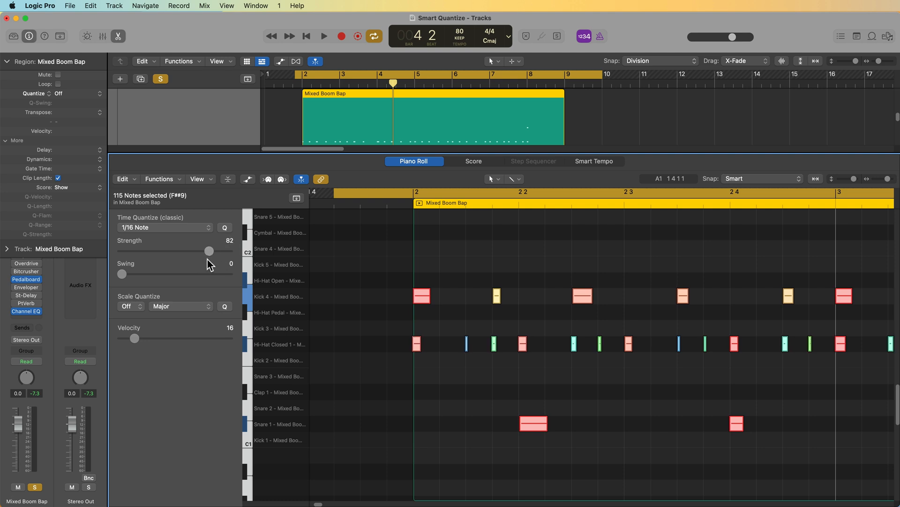
left_click(323, 36)
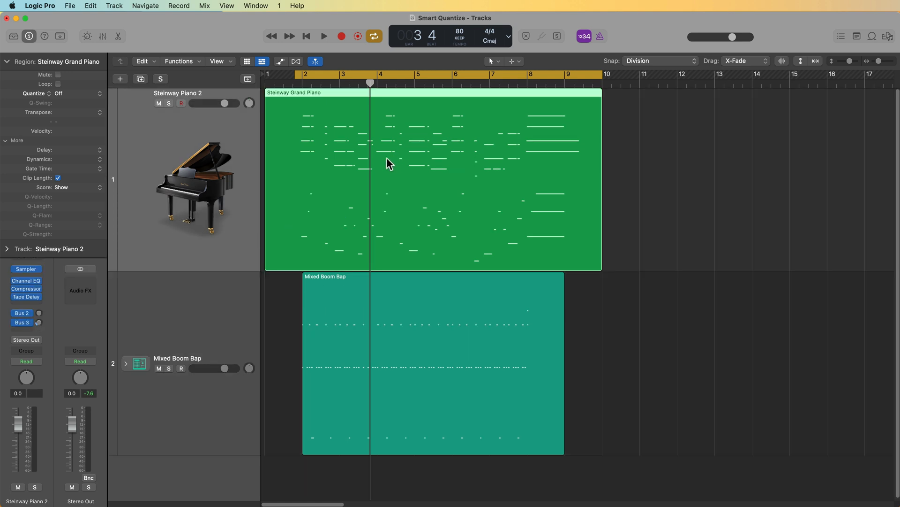
- Open the Steinway Grand Piano region in the Piano Roll and review its time quantize values
left_click(169, 103)
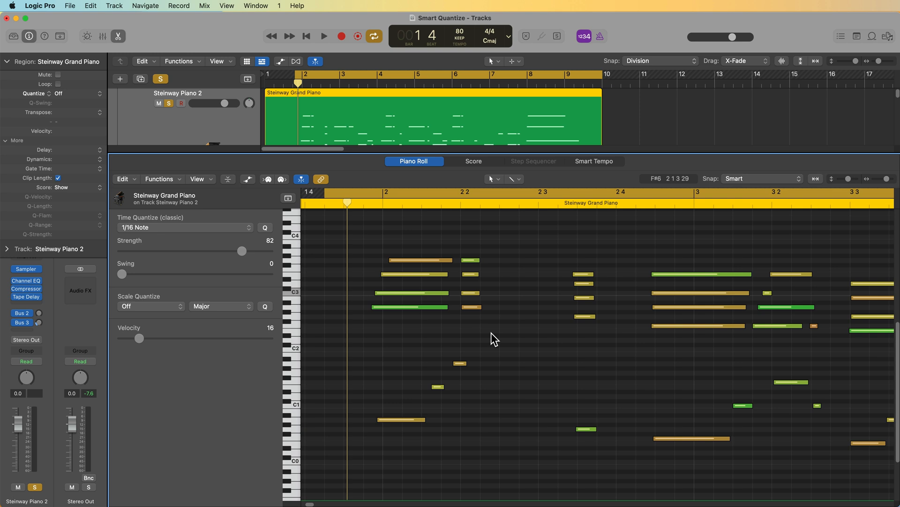
scroll("right", 3)
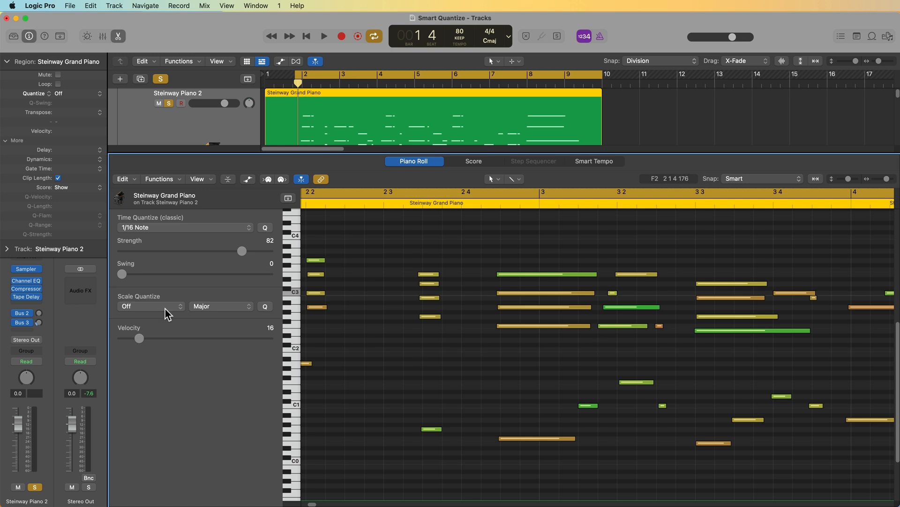
left_click(185, 227)
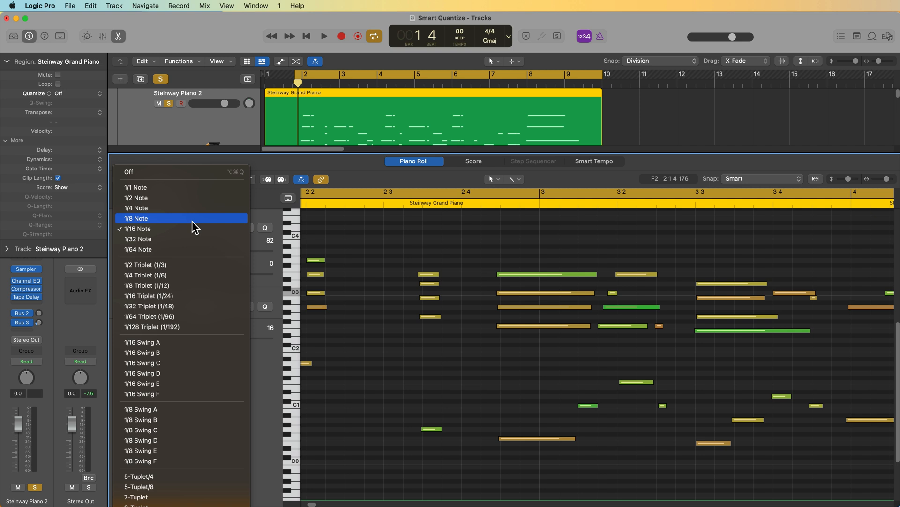
left_click(136, 228)
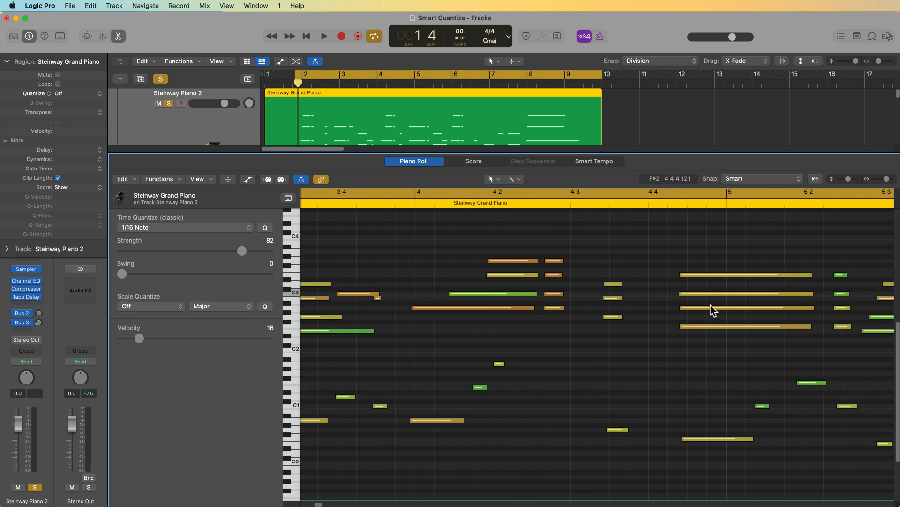
mouse_move(511, 343)
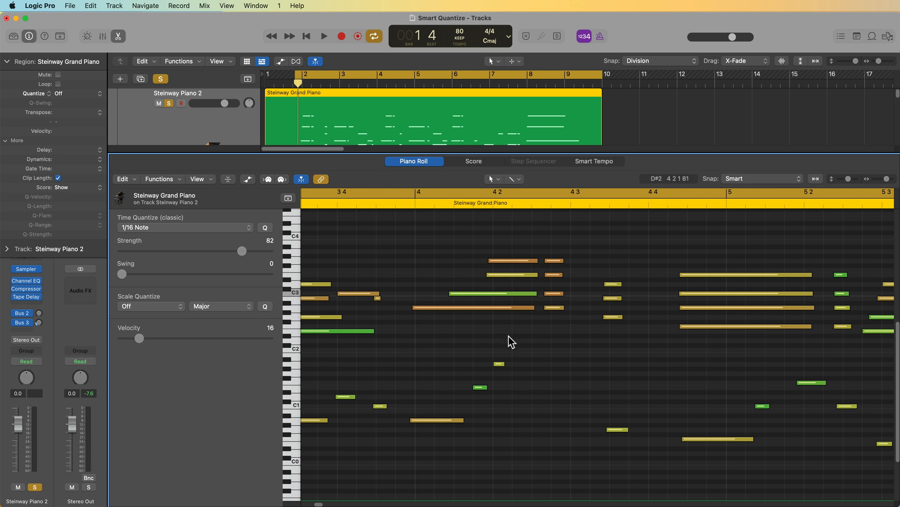
mouse_move(491, 351)
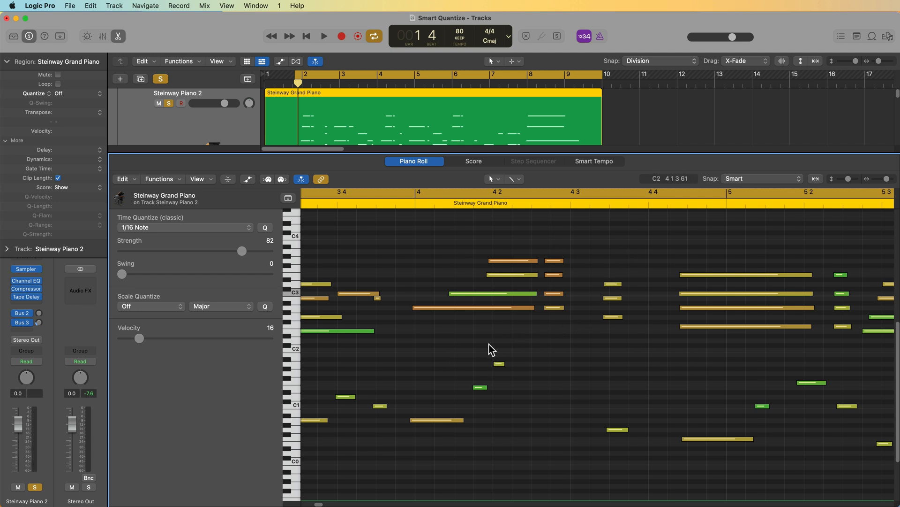
mouse_move(698, 360)
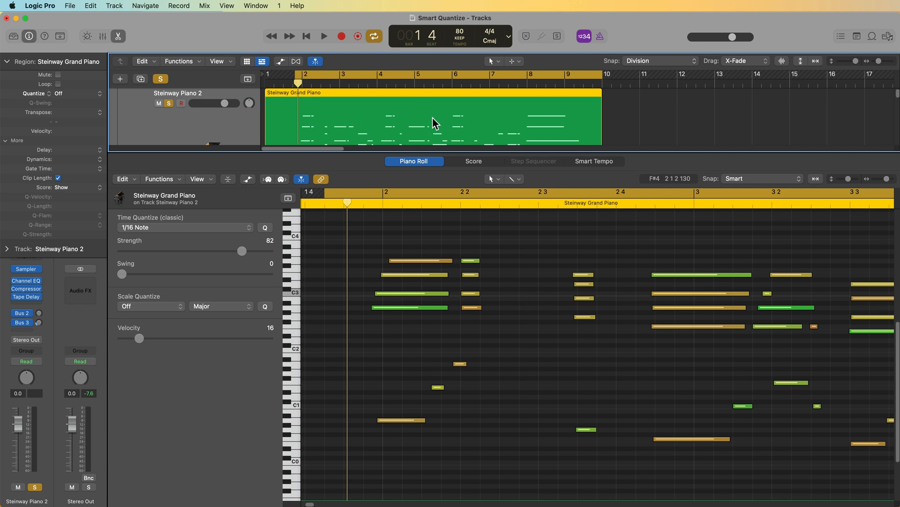
- Try smart quantizing with a note value on the piano region and play it back, returning to classic
left_click(59, 93)
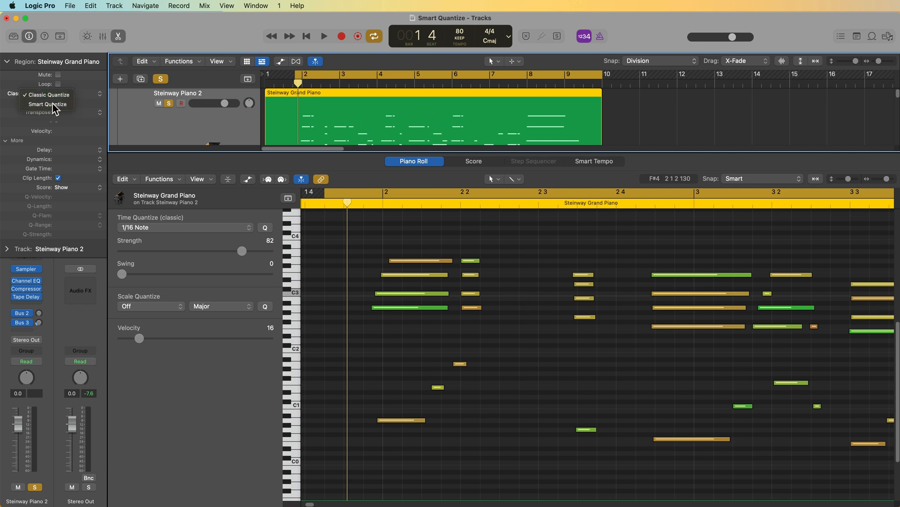
left_click(45, 104)
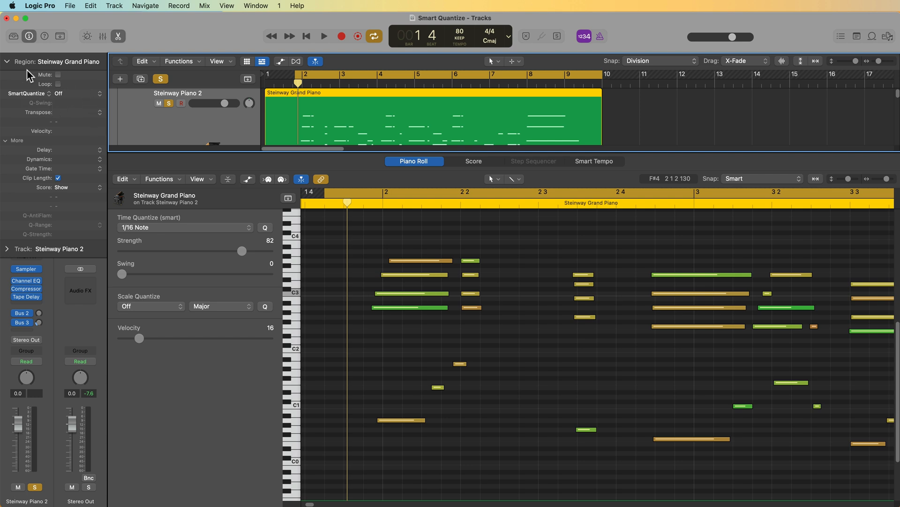
mouse_move(69, 119)
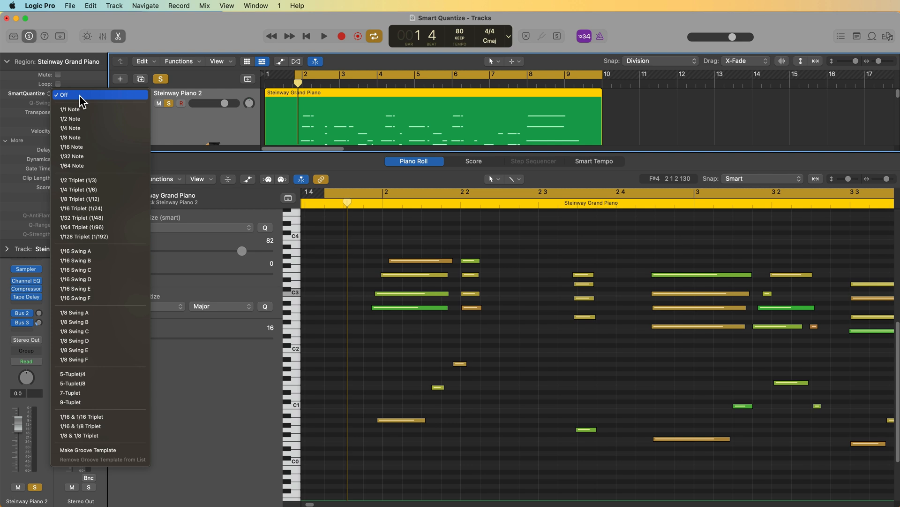
left_click(70, 128)
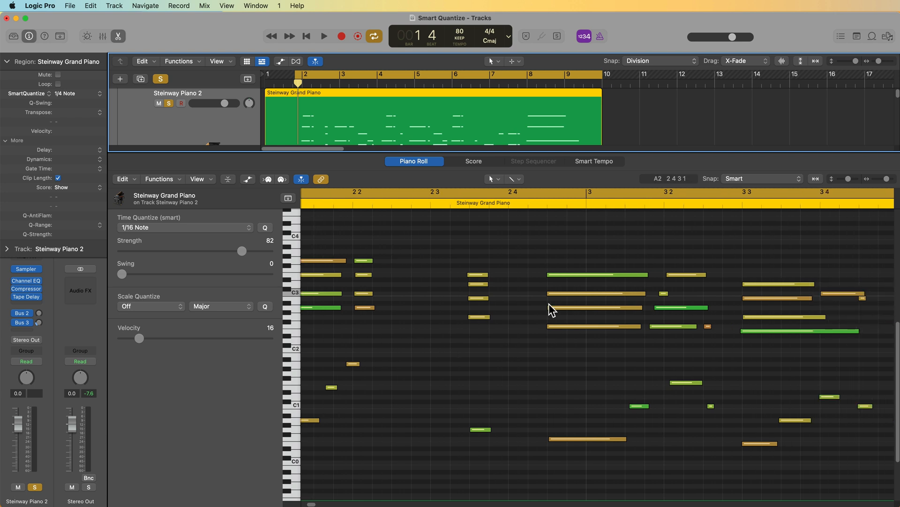
mouse_move(500, 273)
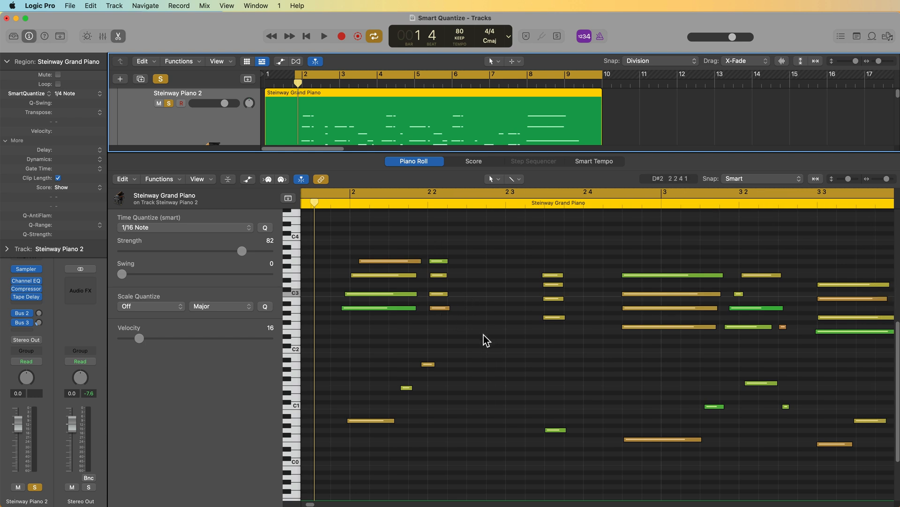
mouse_move(528, 334)
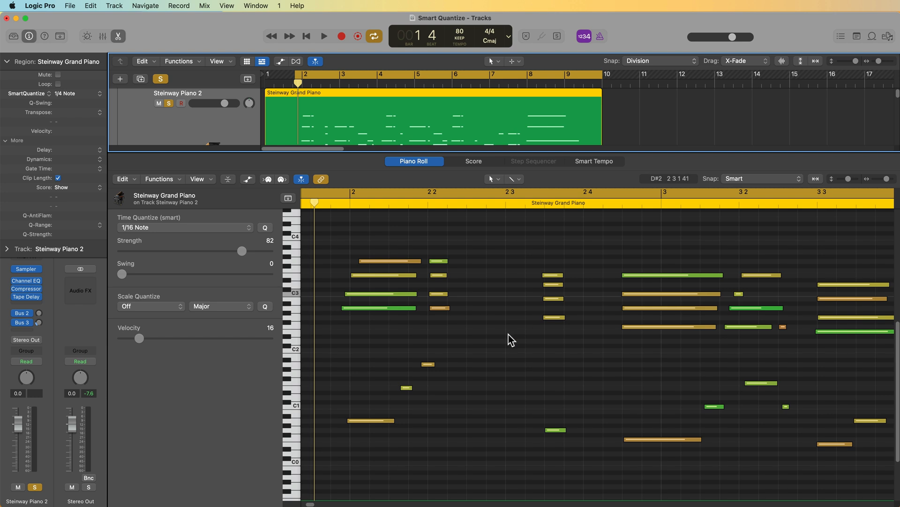
mouse_move(497, 343)
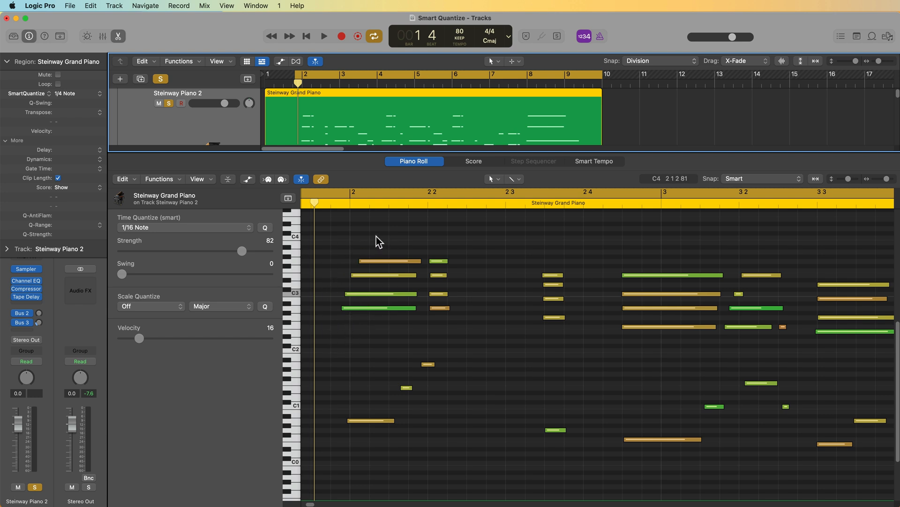
left_click(324, 36)
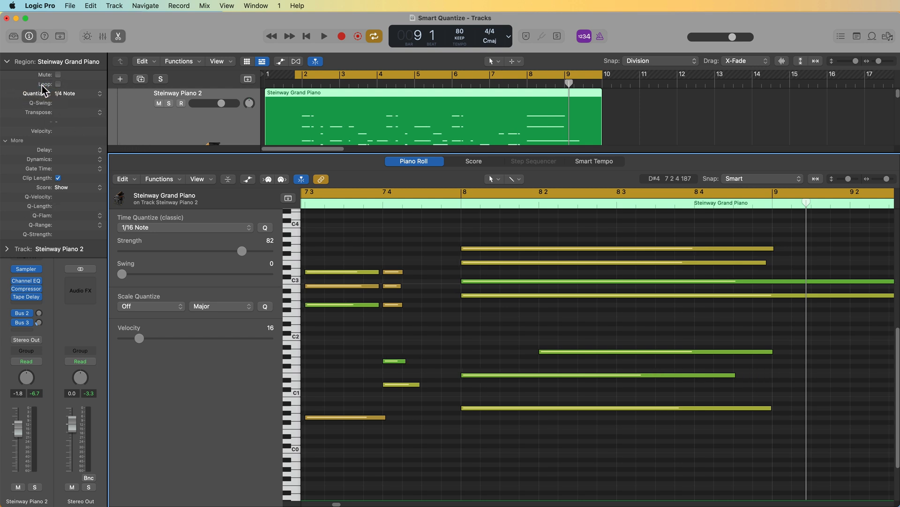
- Classic quantize the piano region to 1/16 notes, then return to Smart Quantize with quantizing off
scroll("left", 3)
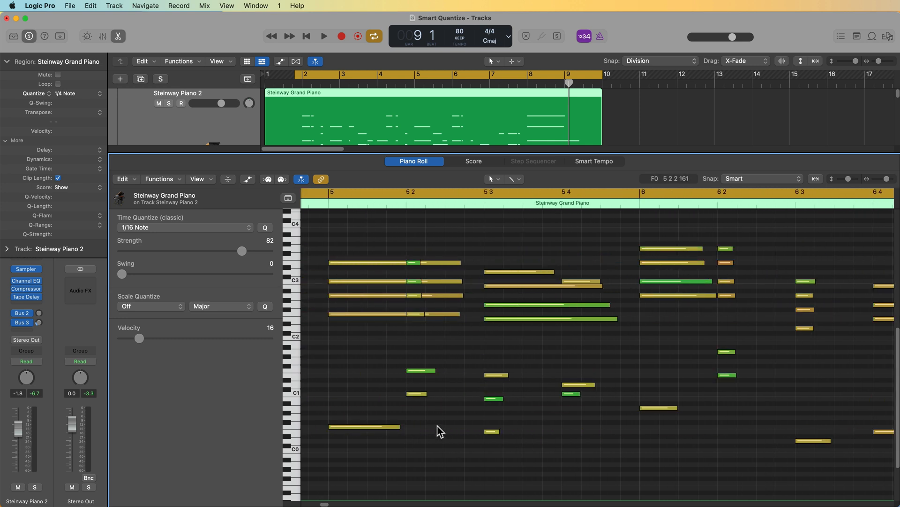
mouse_move(608, 409)
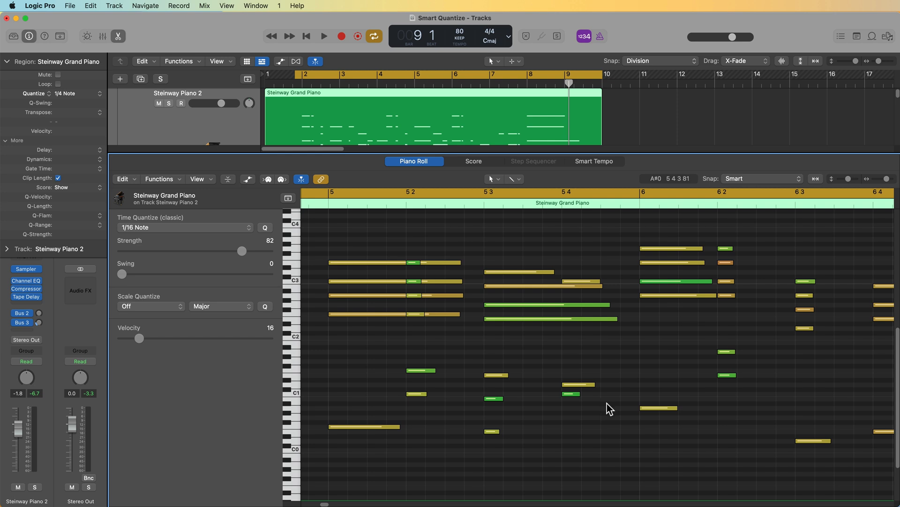
mouse_move(596, 458)
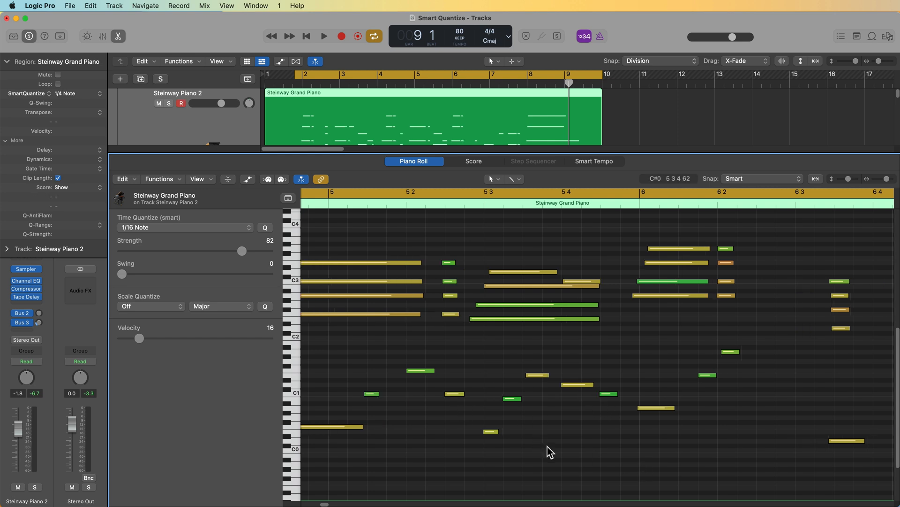
left_click(46, 93)
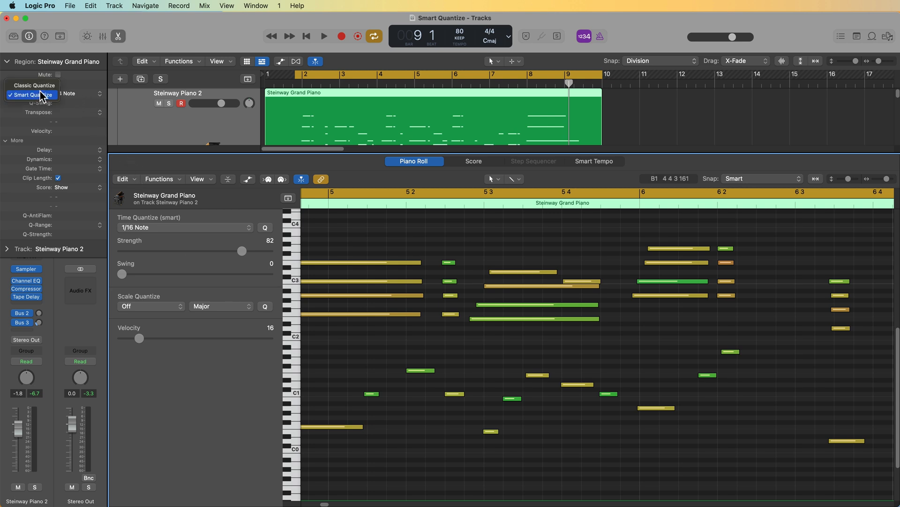
left_click(183, 227)
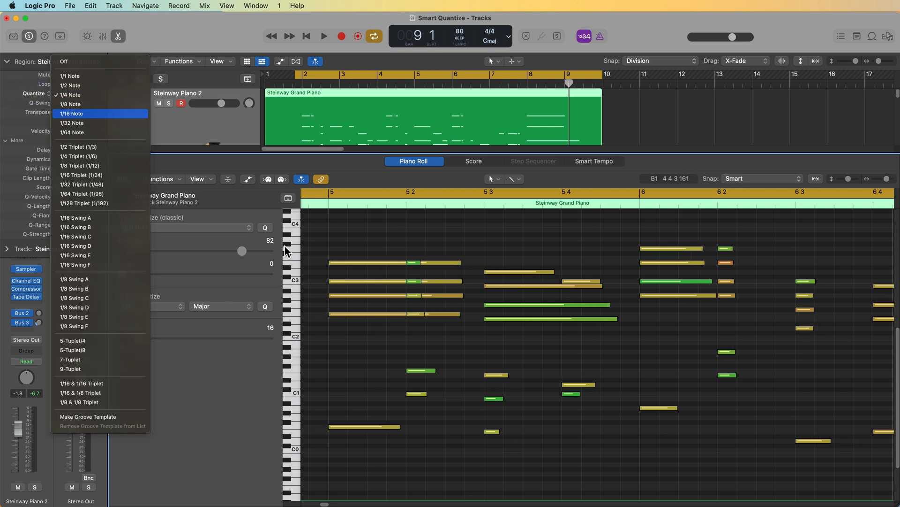
left_click(72, 114)
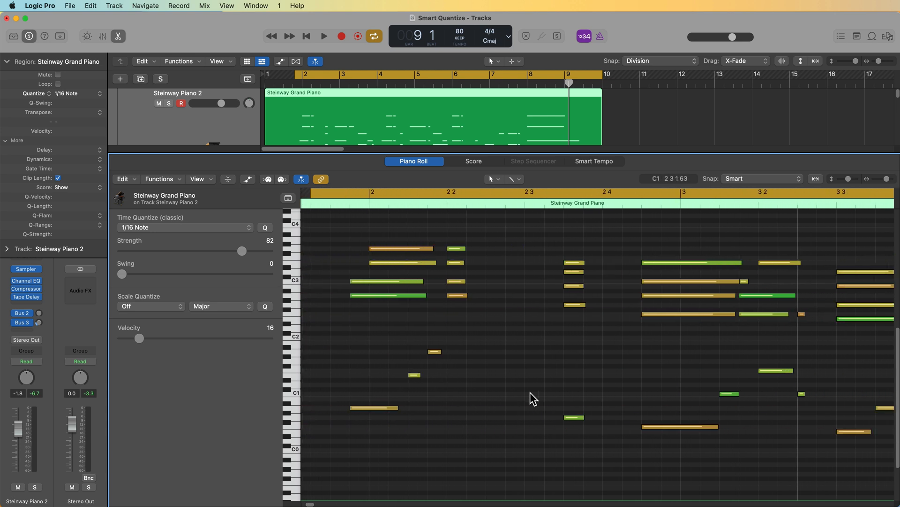
mouse_move(387, 265)
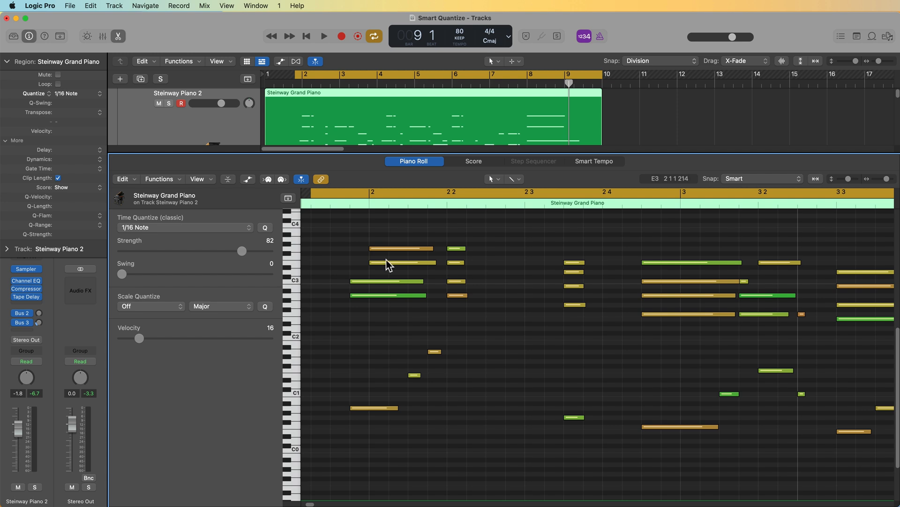
mouse_move(537, 372)
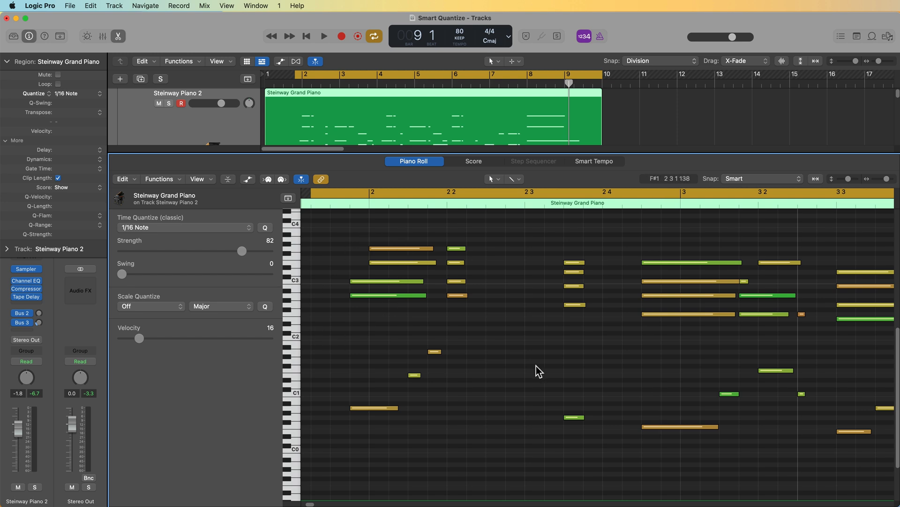
left_click(324, 35)
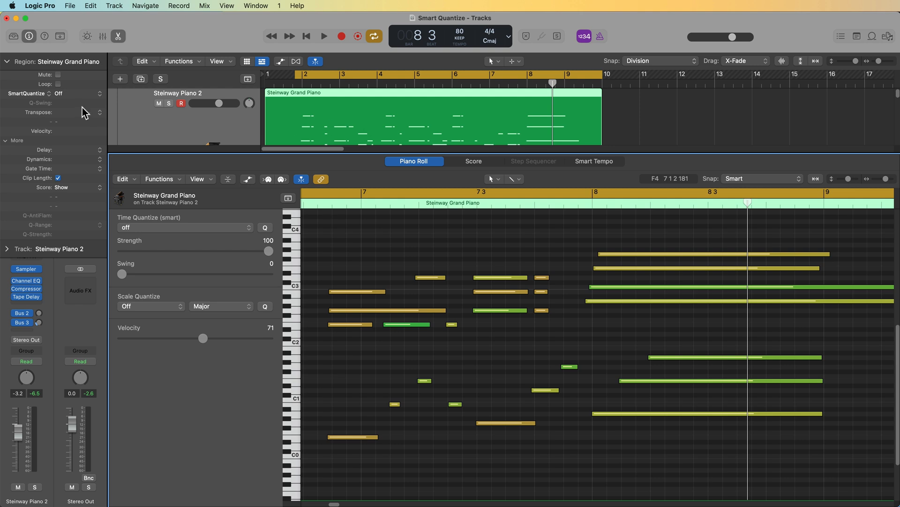
- Smart quantize the piano region to 1/1 notes and adjust its Q-Strength
left_click(56, 93)
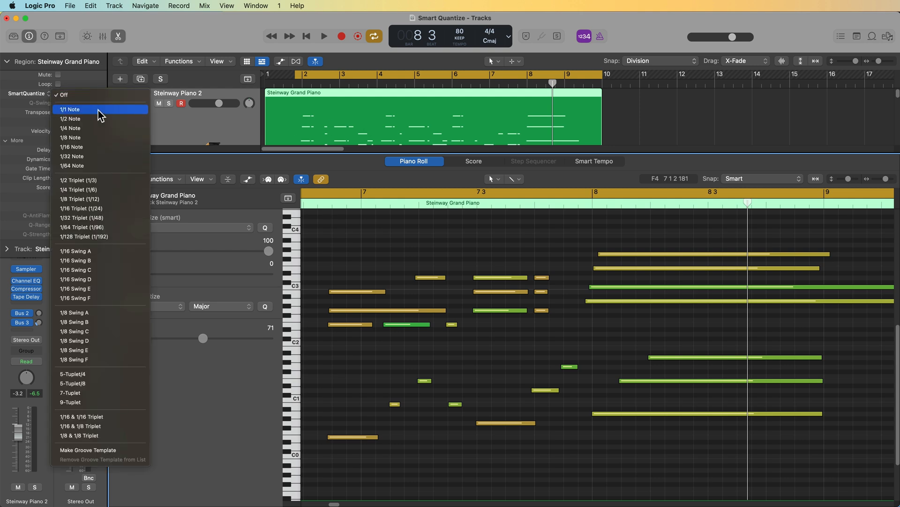
mouse_move(108, 147)
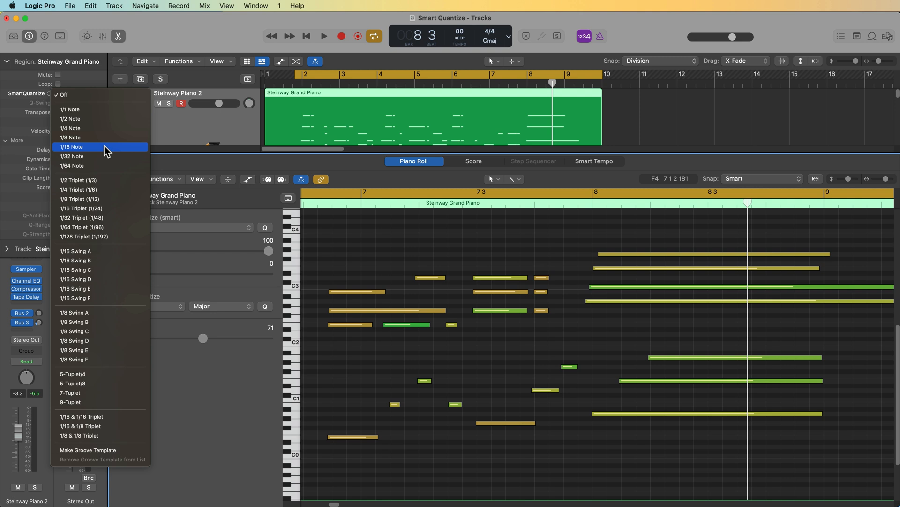
mouse_move(103, 109)
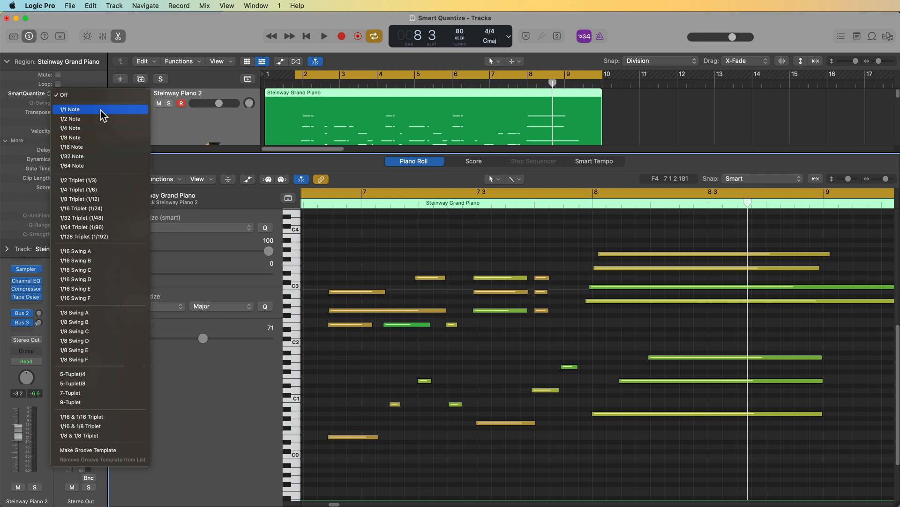
left_click(69, 109)
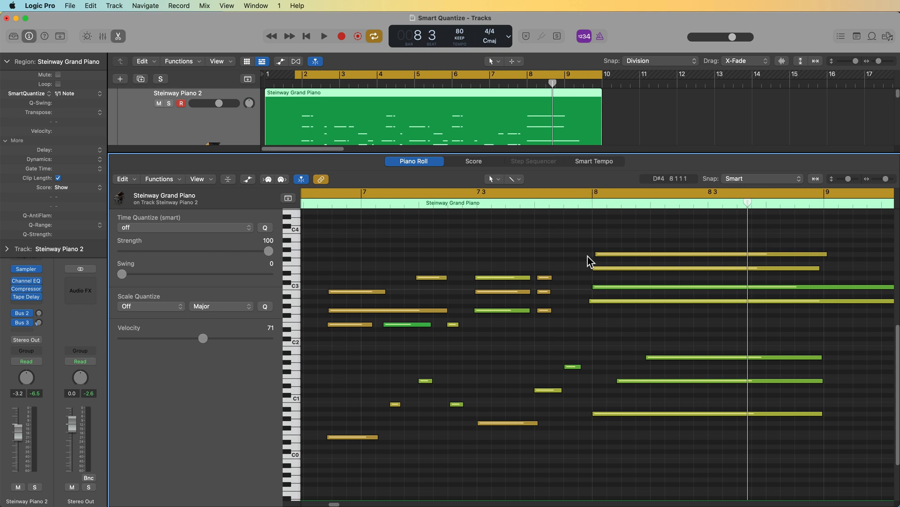
mouse_move(398, 486)
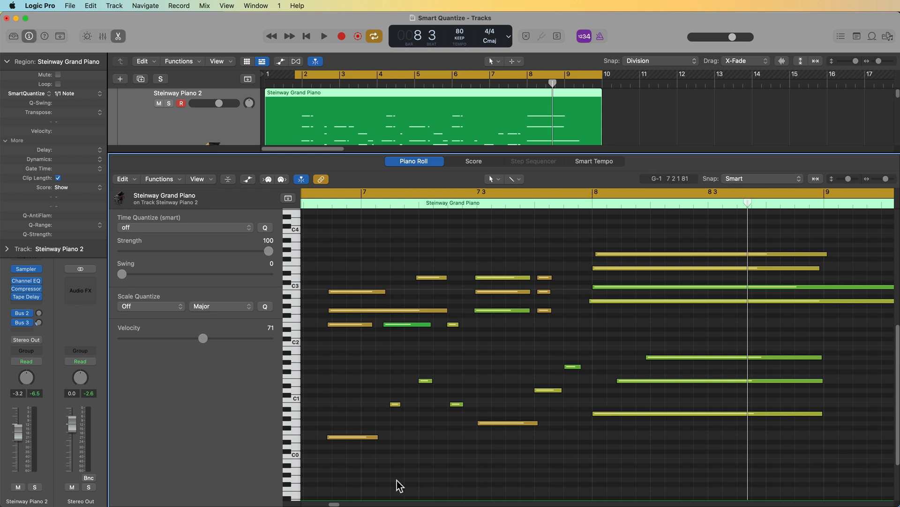
mouse_move(660, 325)
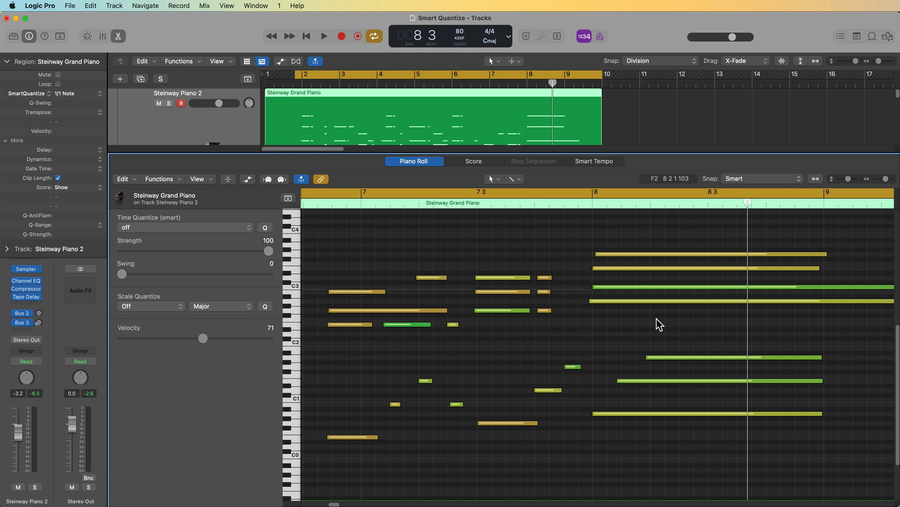
mouse_move(470, 320)
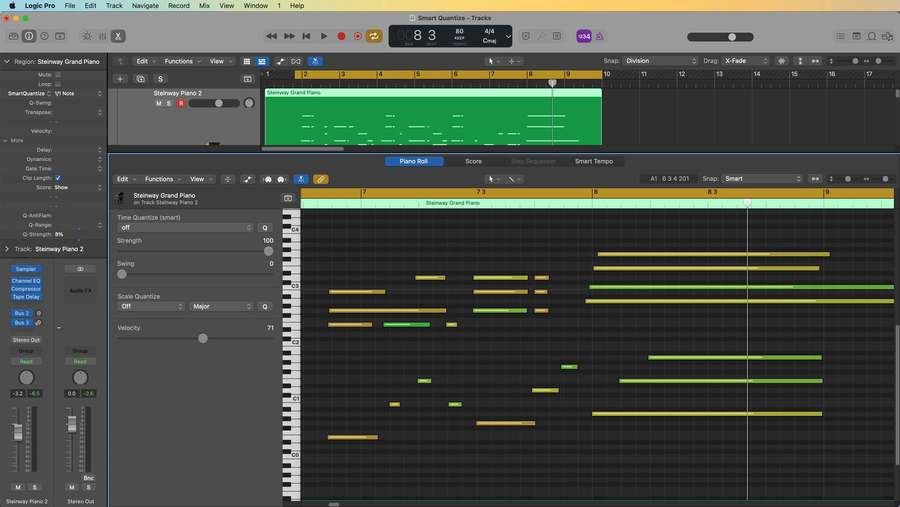
left_click_drag(69, 240, 79, 231)
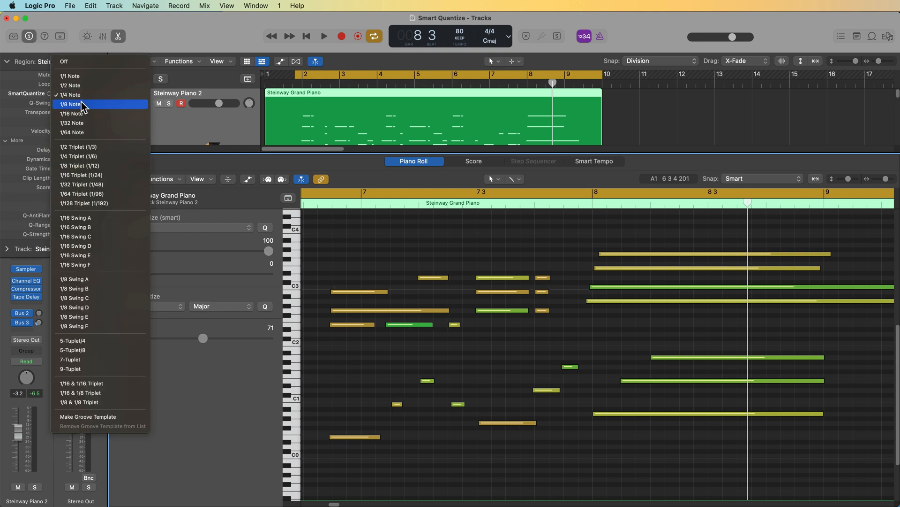
- Smart quantize the piano region to 1/8 notes, collapsing and re-expanding the More settings
left_click(70, 103)
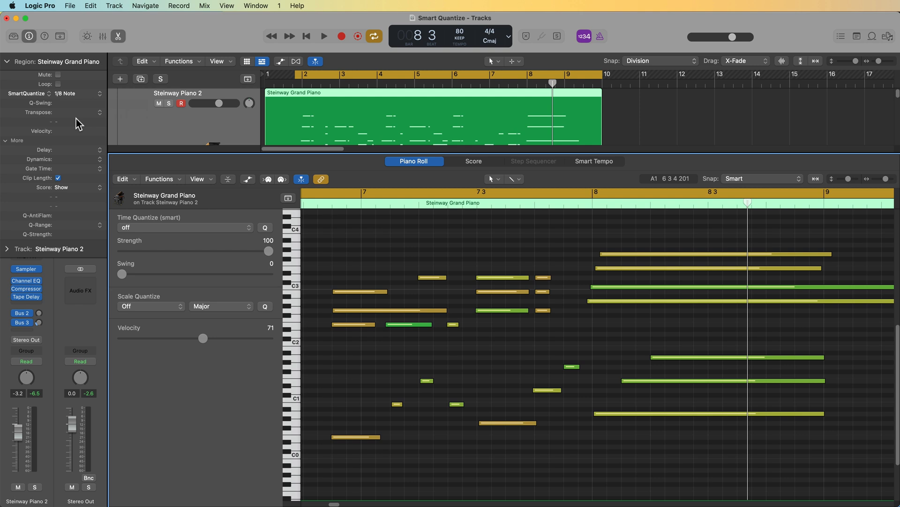
mouse_move(13, 236)
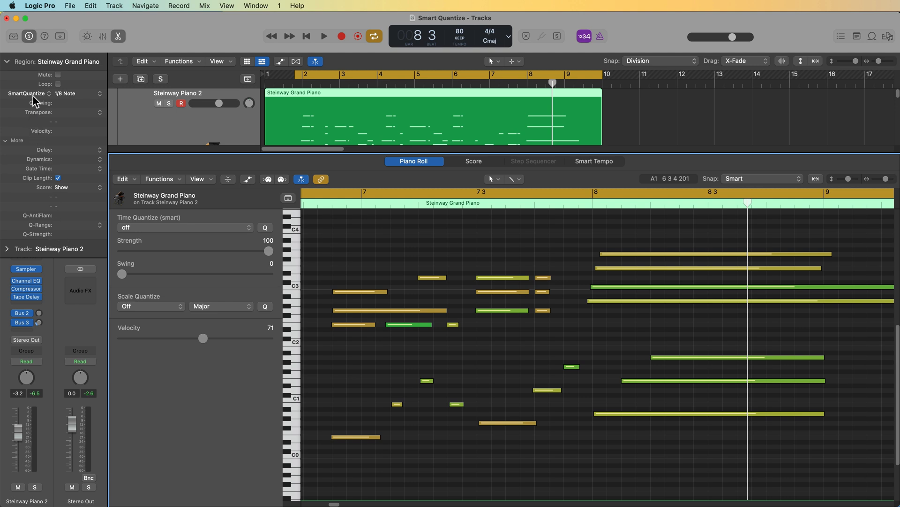
mouse_move(22, 145)
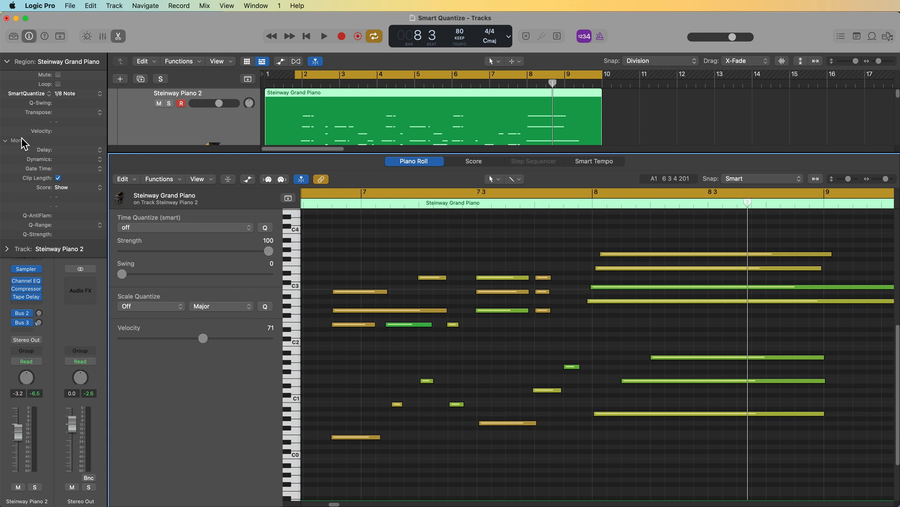
left_click(17, 140)
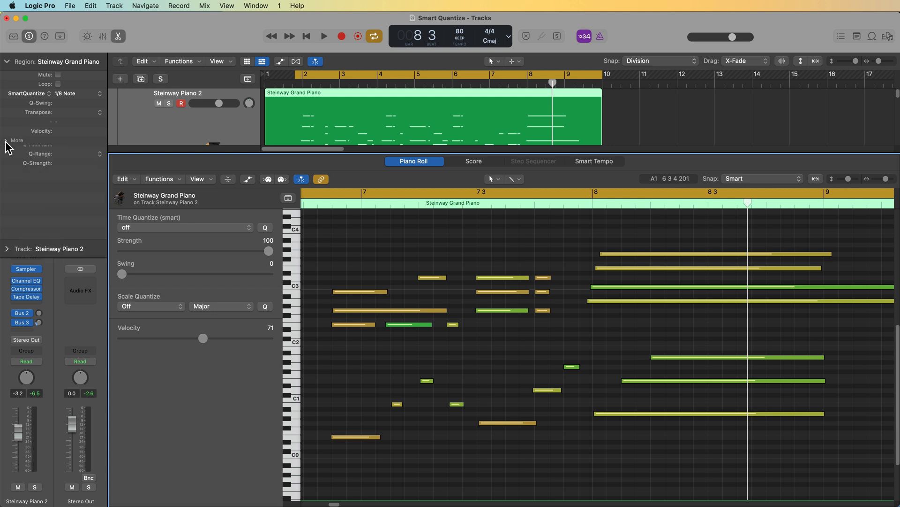
left_click(17, 141)
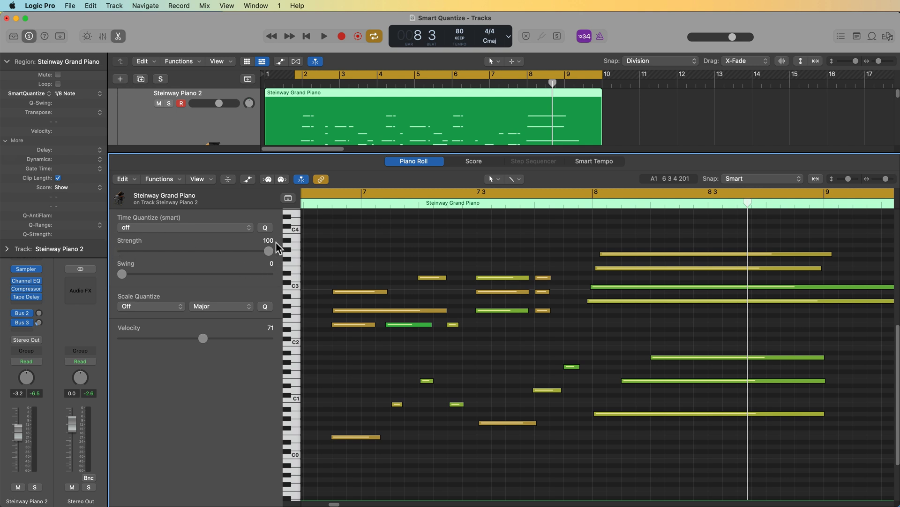
mouse_move(27, 221)
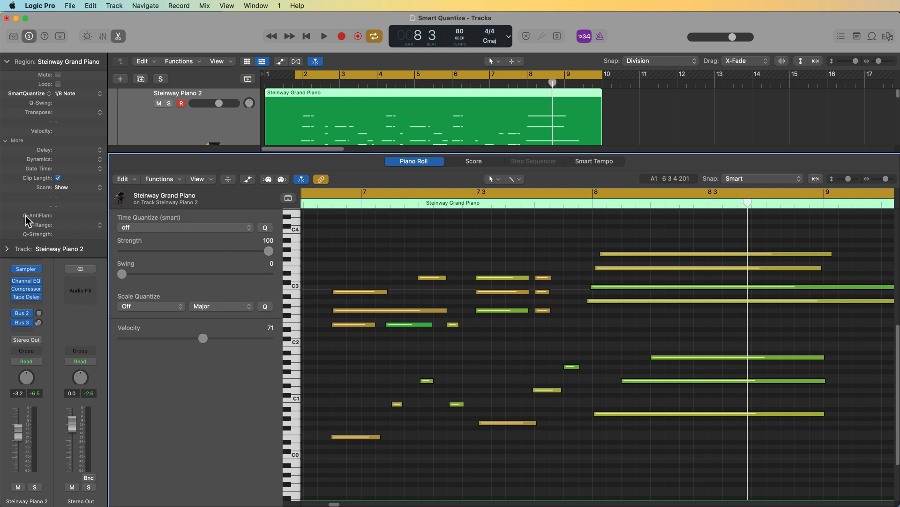